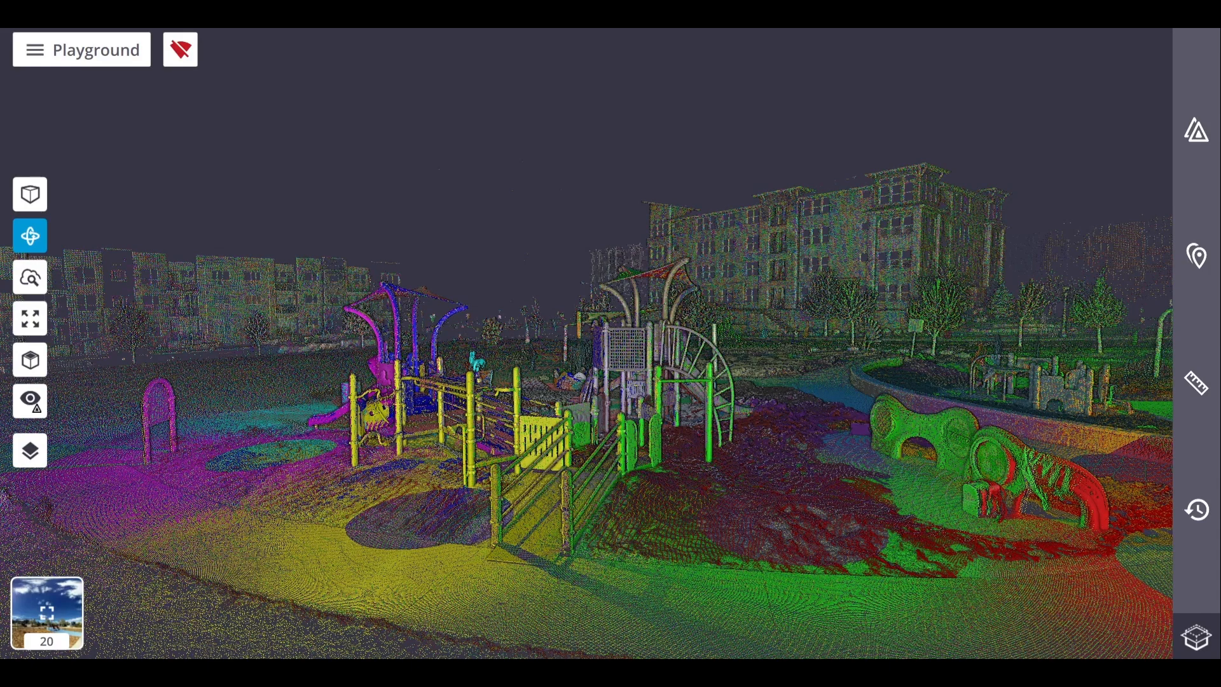
mouse_move(1069, 652)
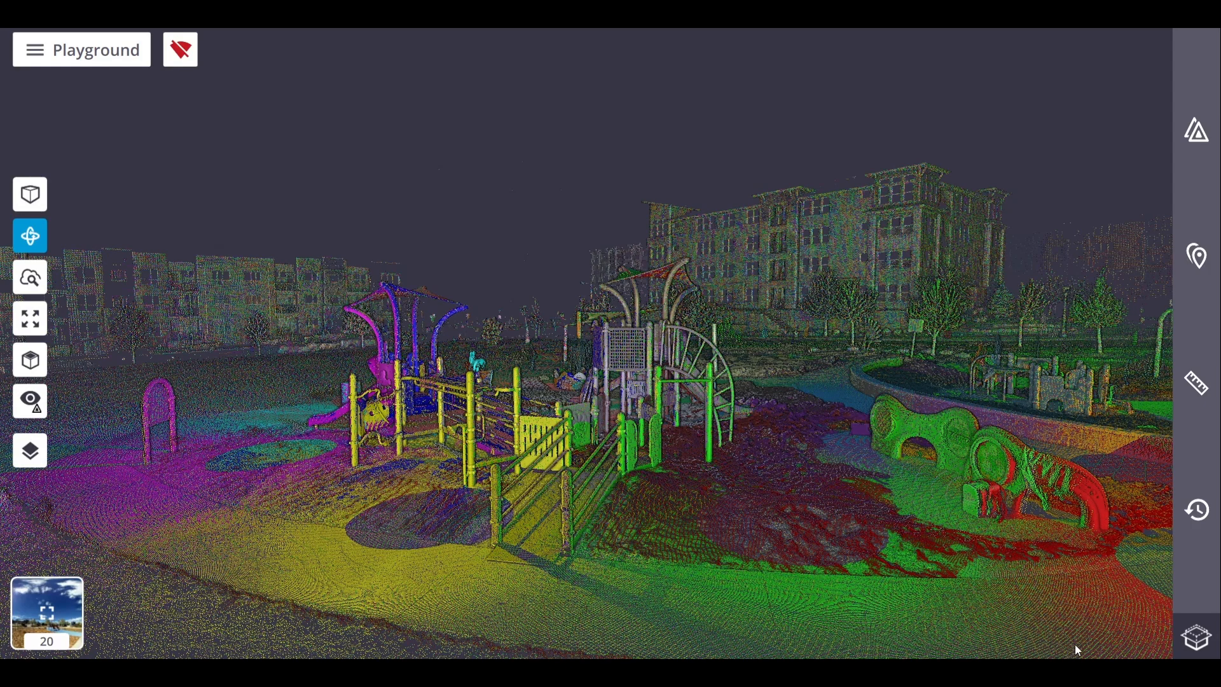
mouse_move(1080, 647)
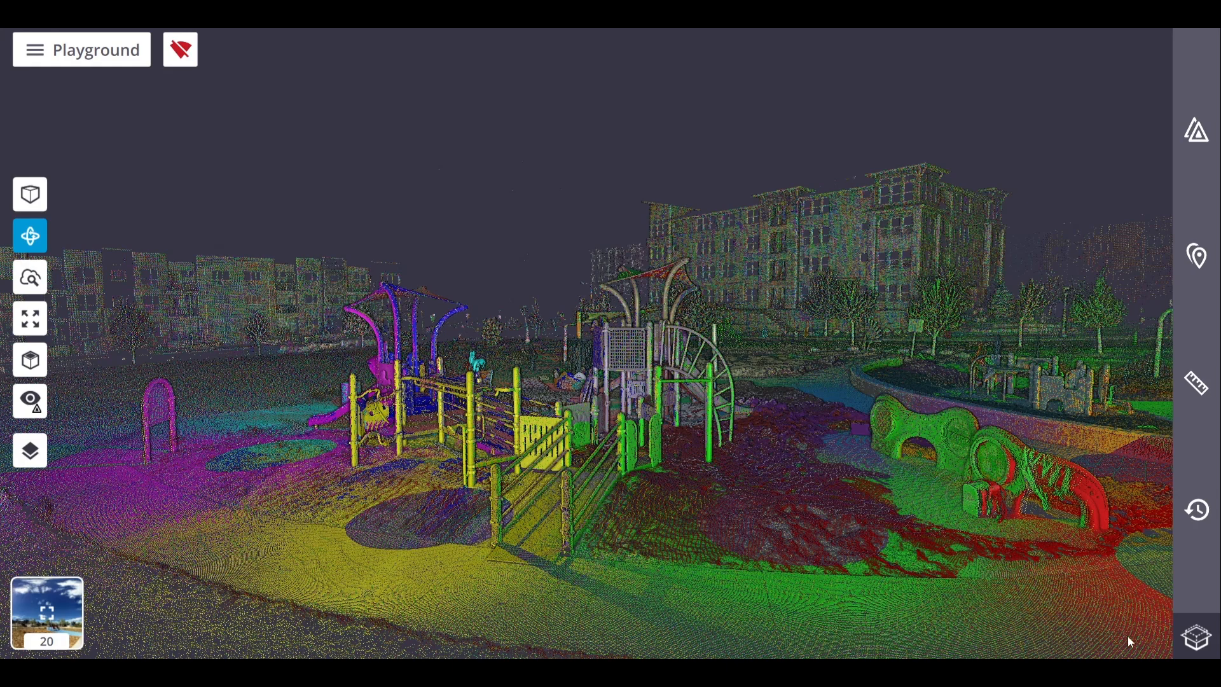
mouse_move(1149, 488)
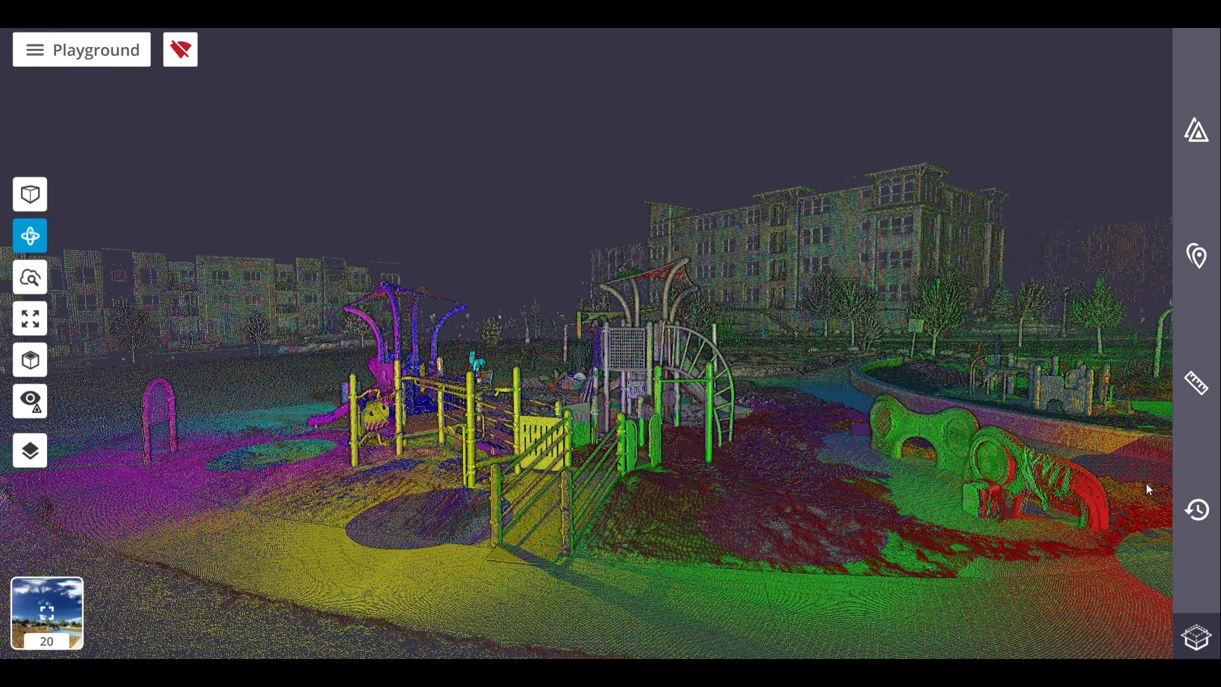
mouse_move(1153, 91)
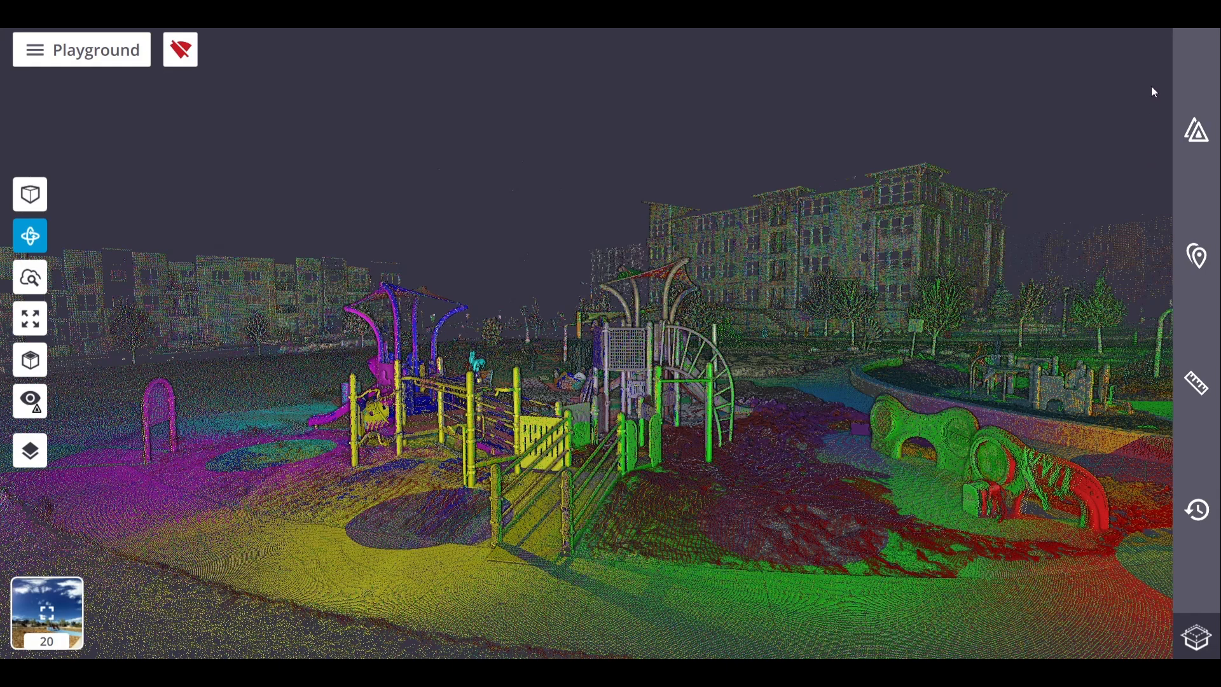
mouse_move(1162, 255)
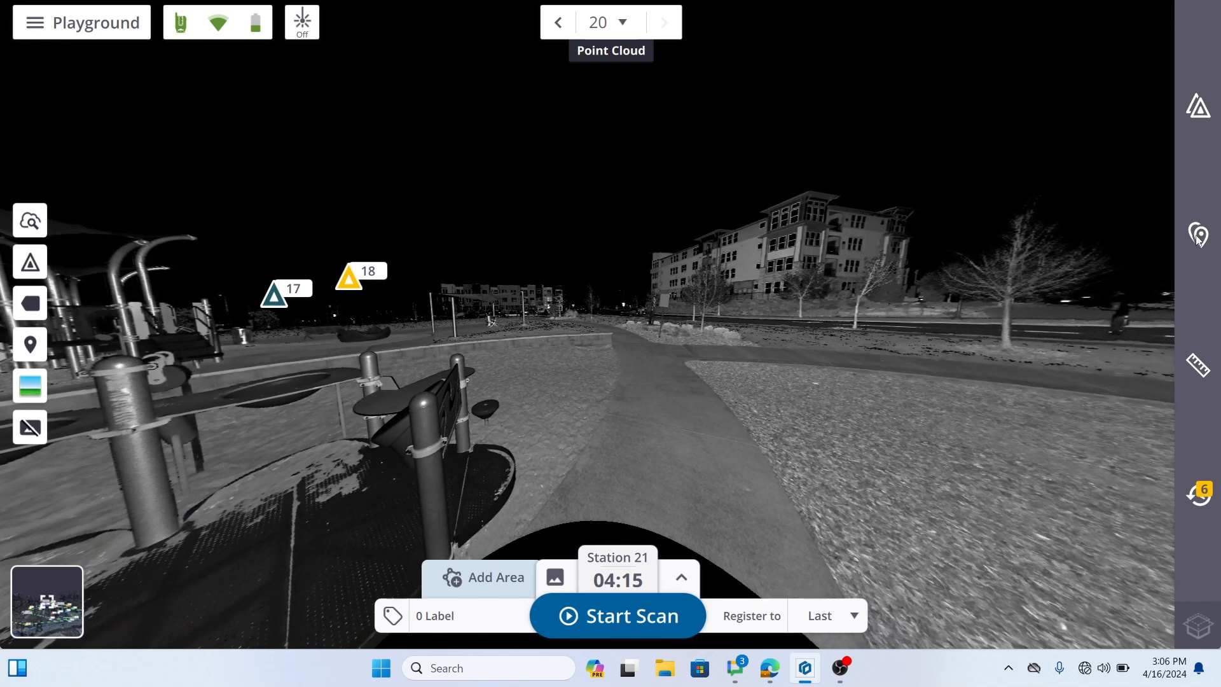
Start a new Precision Point from the Points panel and name it Stool
left_click(1198, 235)
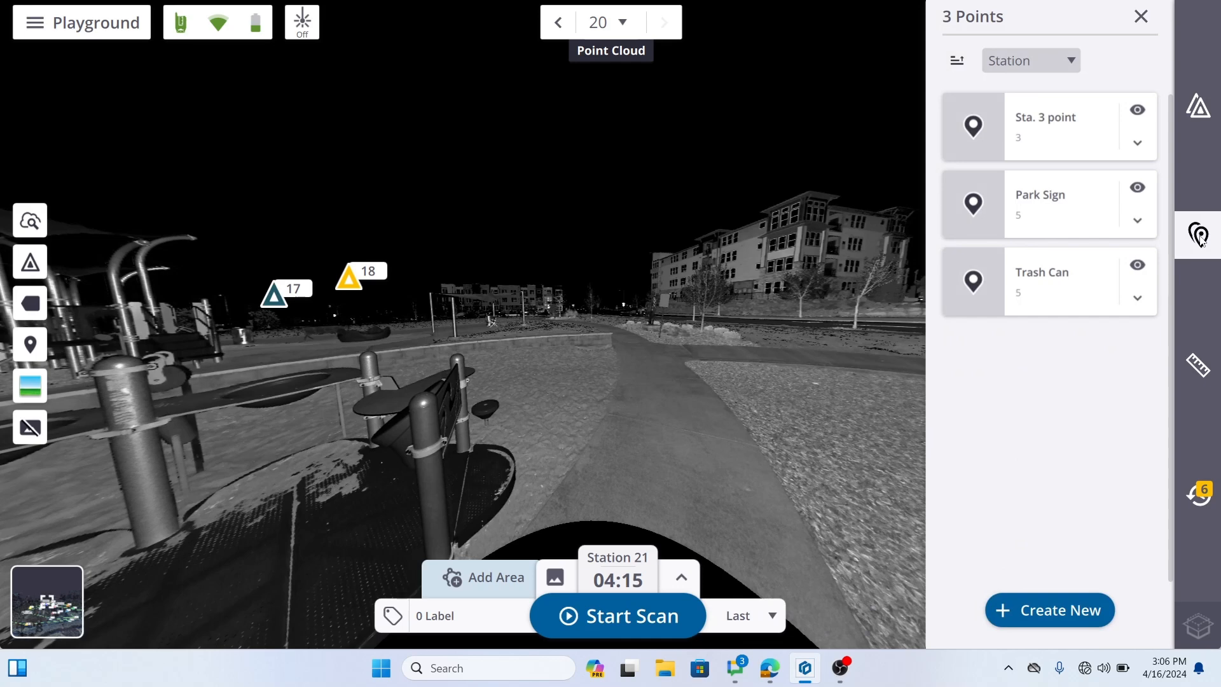
mouse_move(1064, 518)
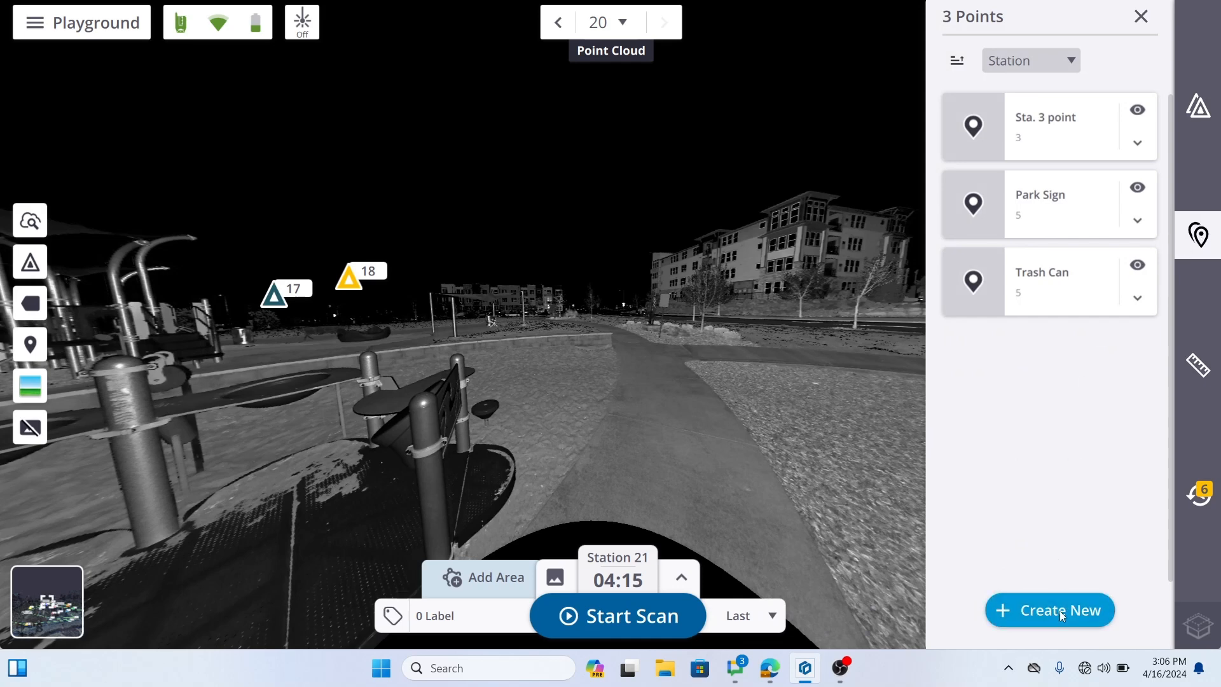
left_click(1049, 609)
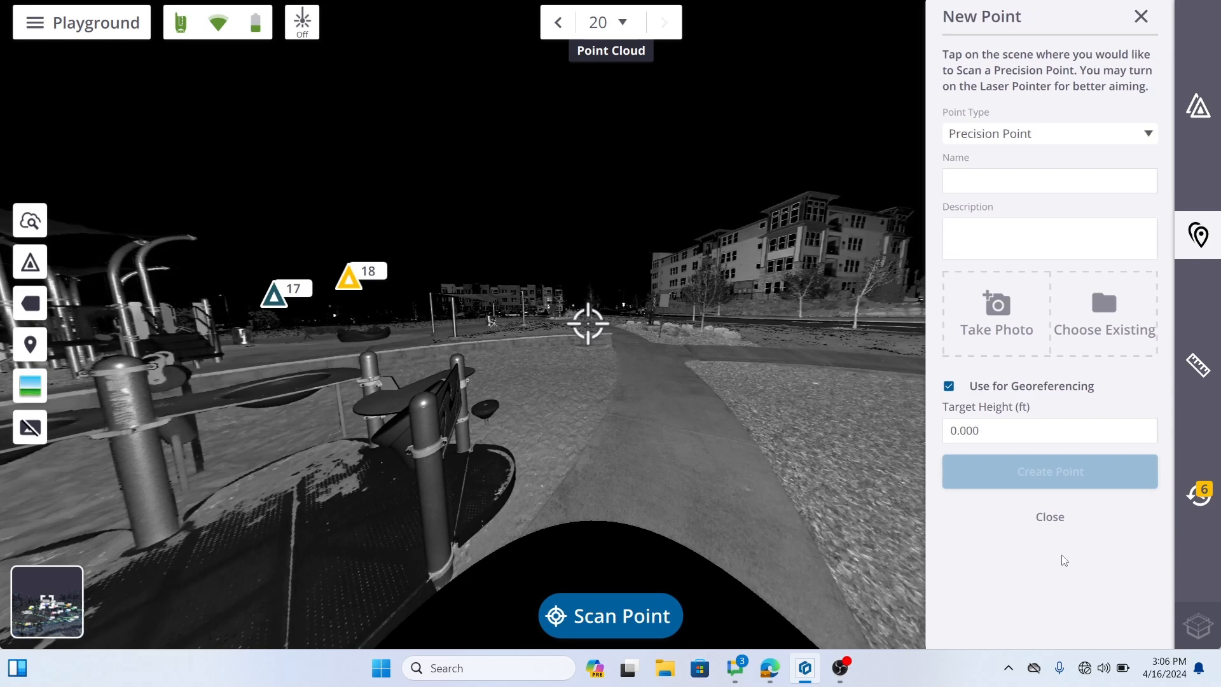
mouse_move(1081, 159)
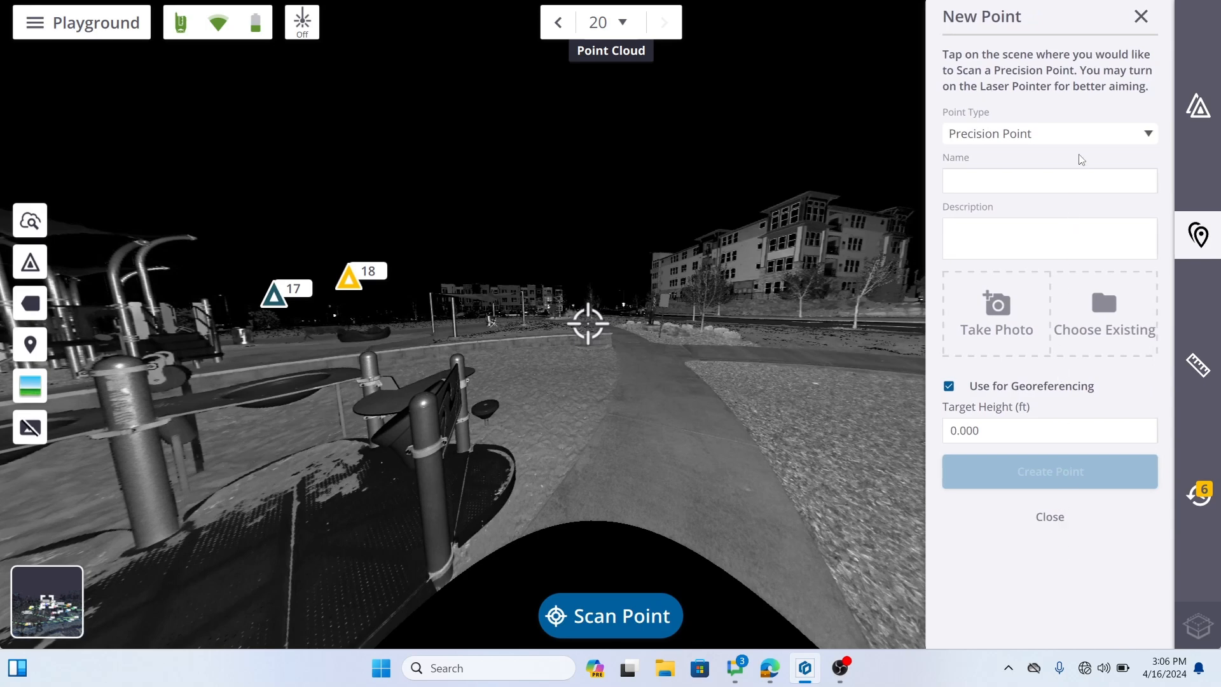
left_click(1048, 133)
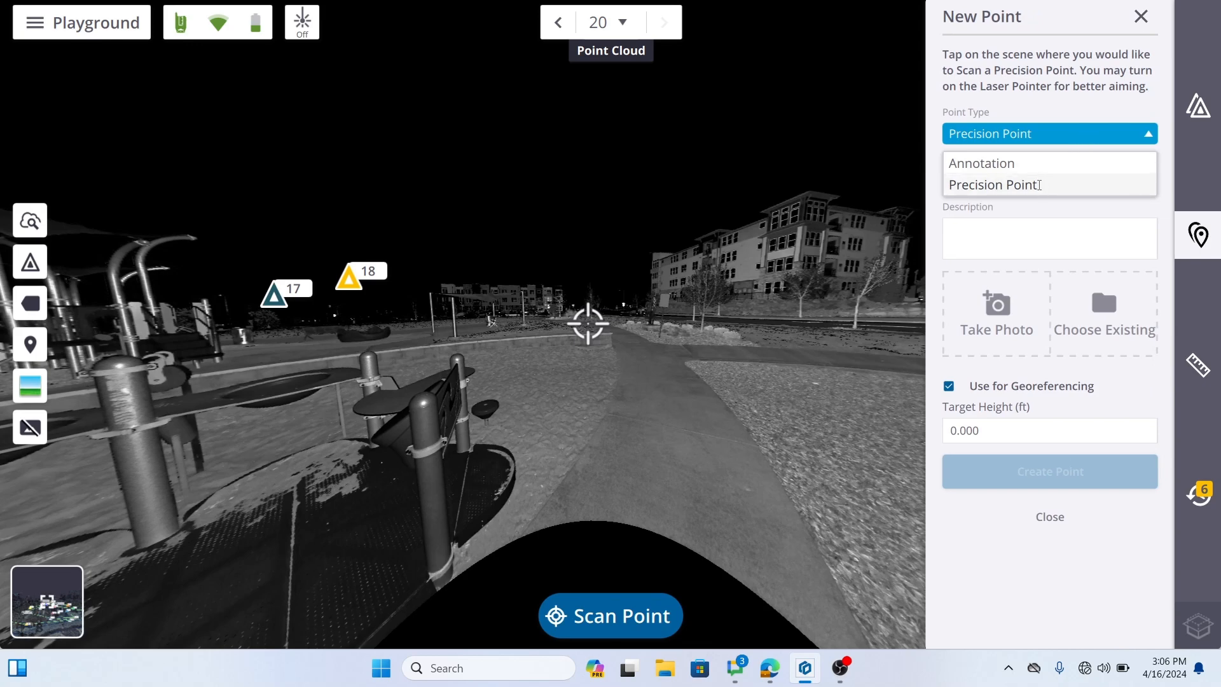
left_click(993, 184)
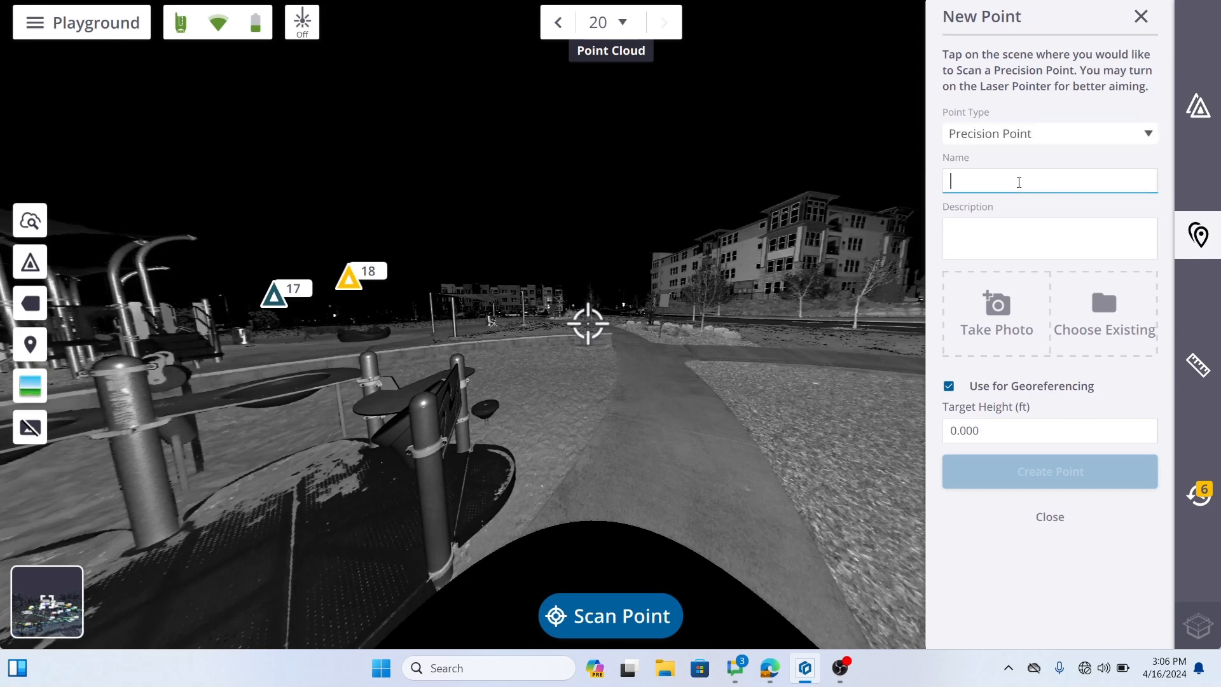
type("St")
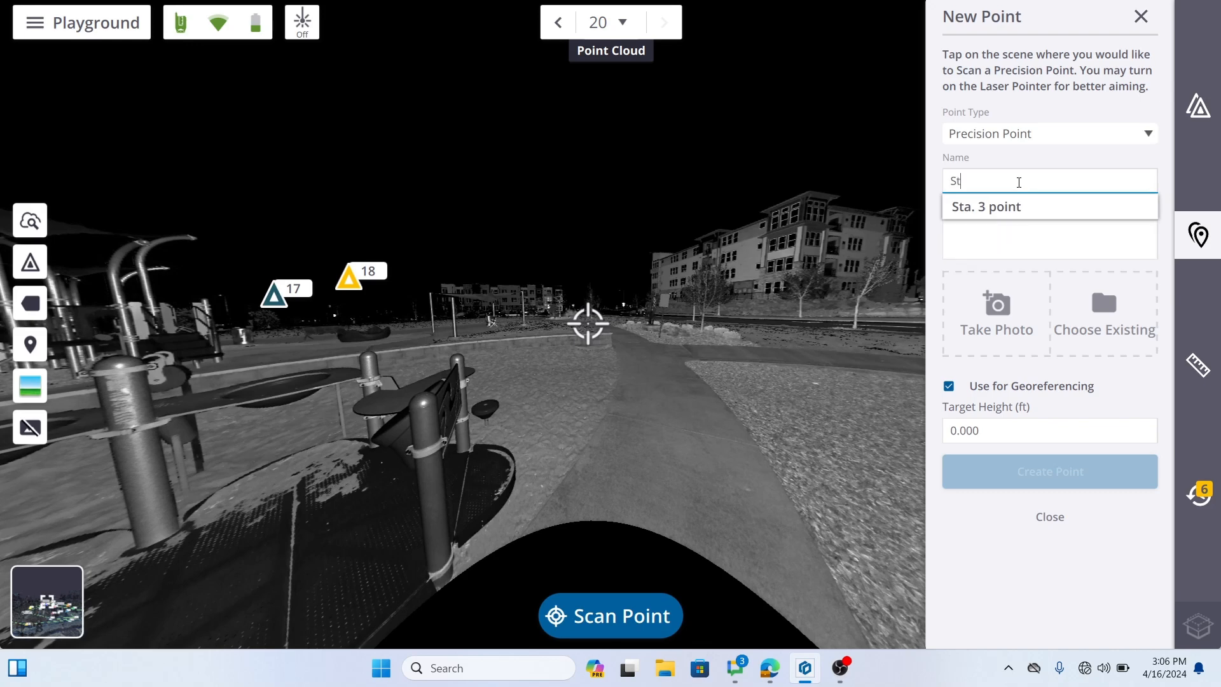
type("ool")
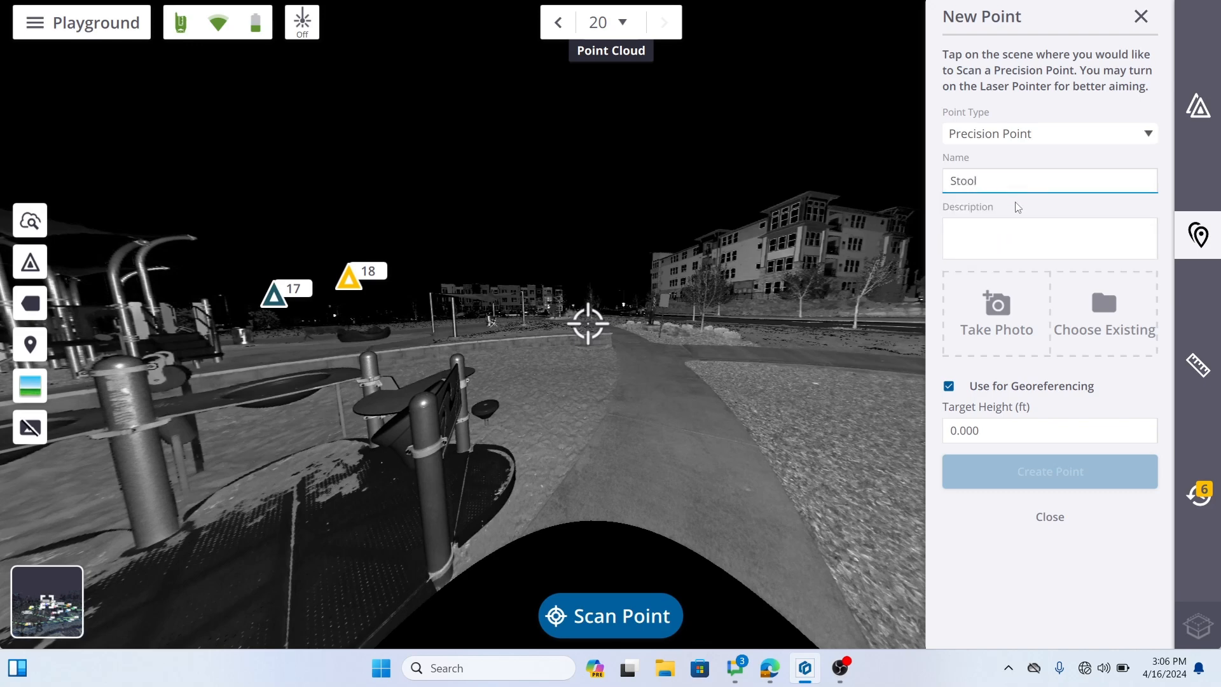
Give the point the description 'A stool' and a target height of 1 ft
left_click(1049, 238)
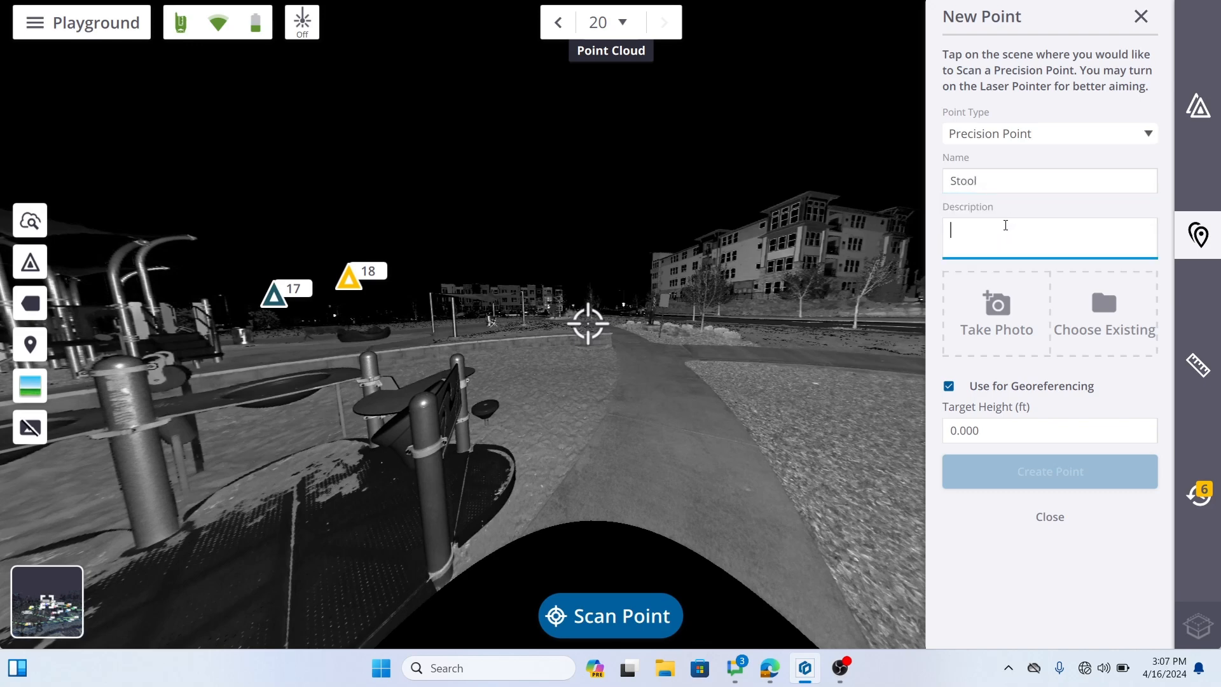
type("A")
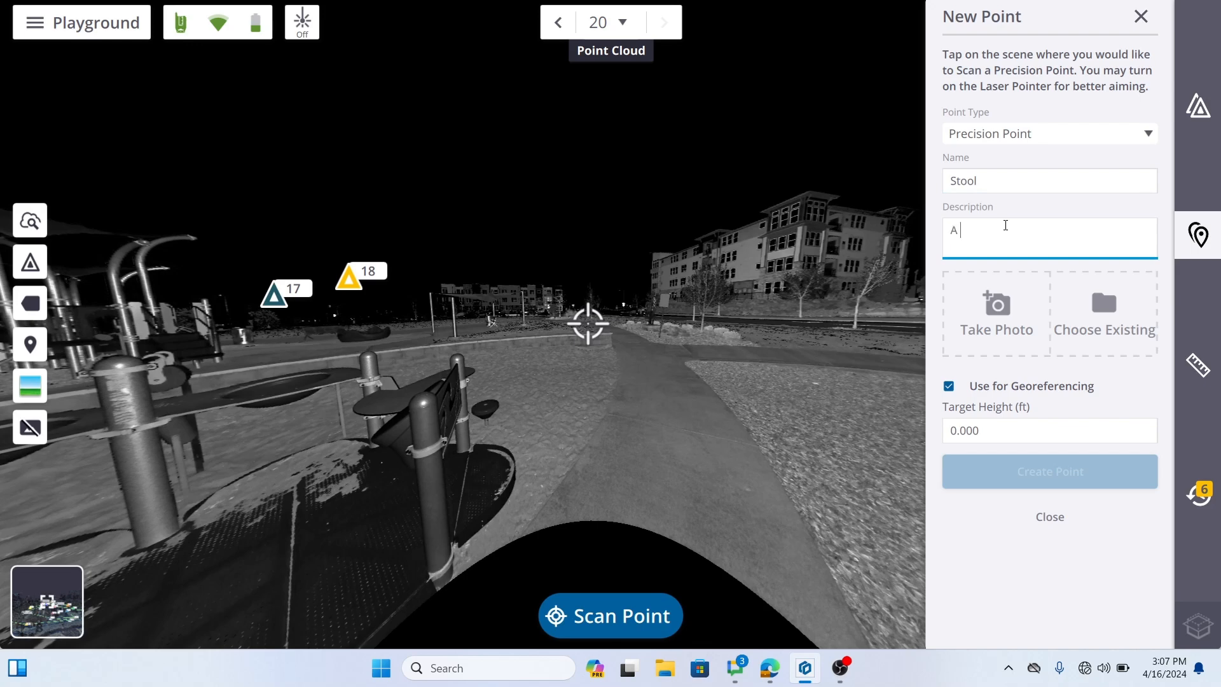
type("stool")
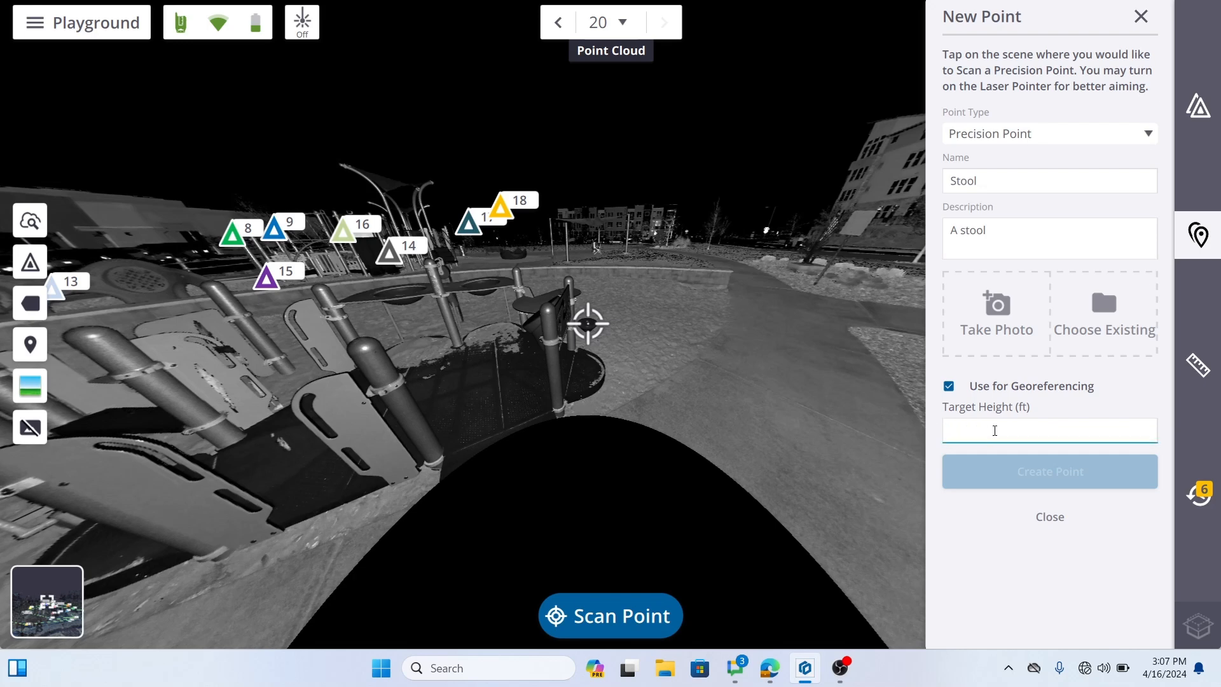
type("1")
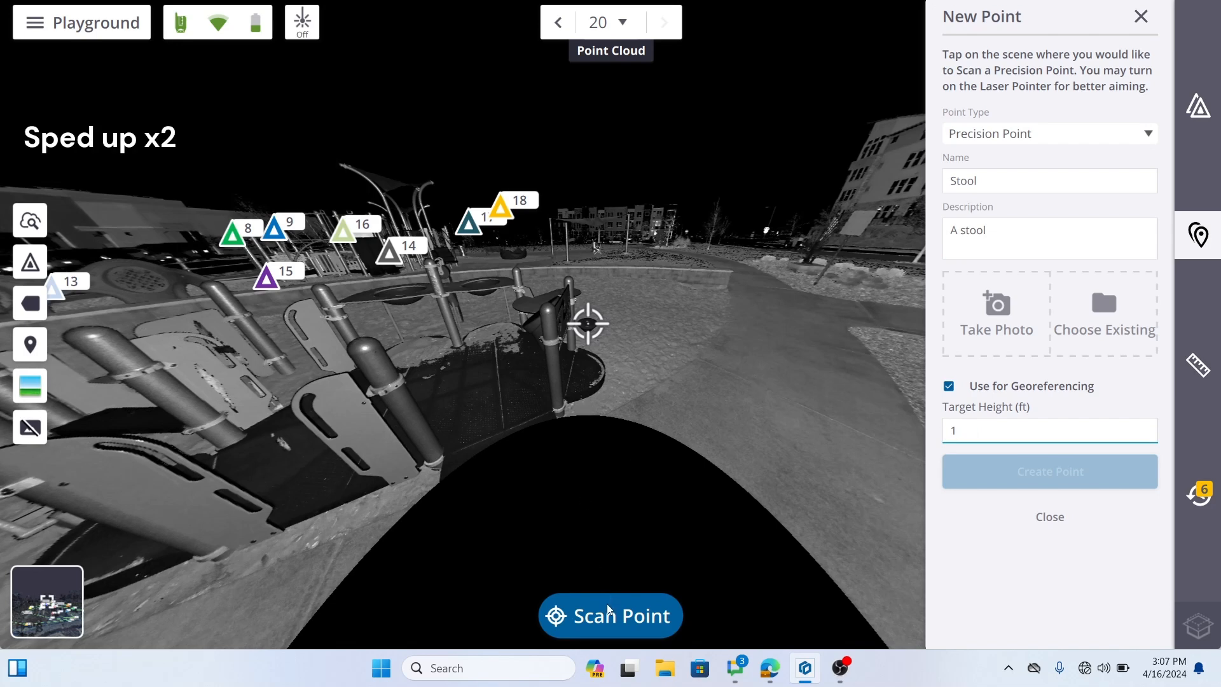
Scan the point on the stool, measuring a distance of 10.571 ft ready to save
left_click(609, 616)
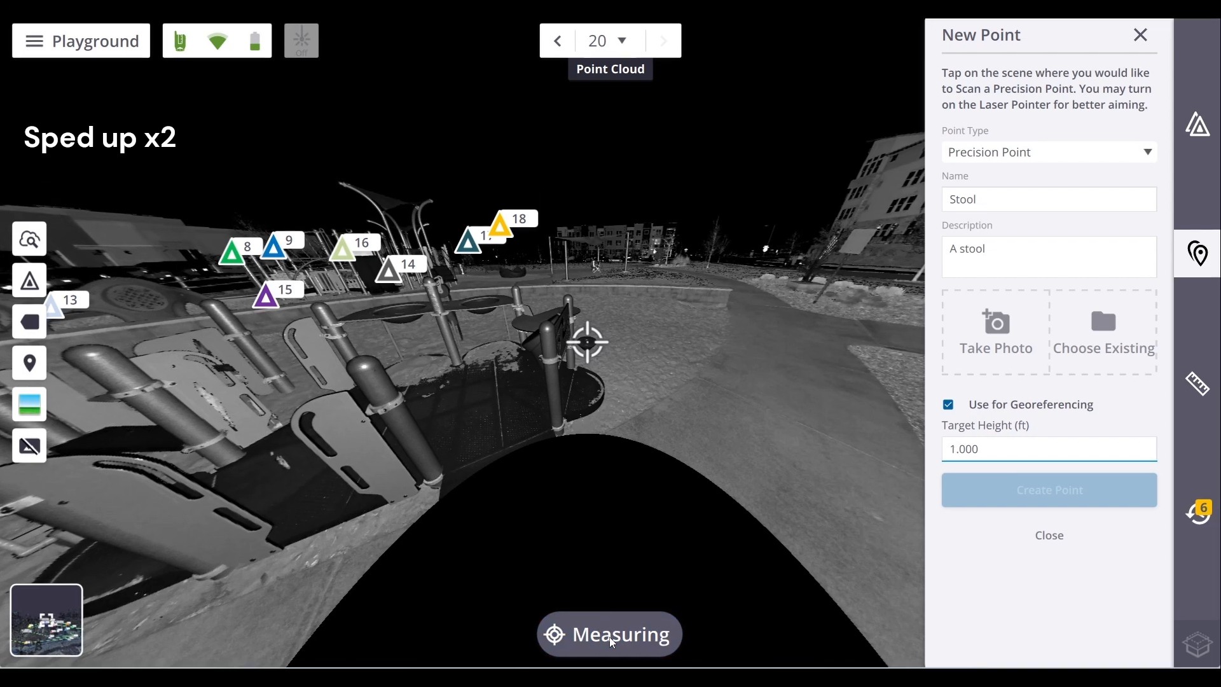
mouse_move(501, 226)
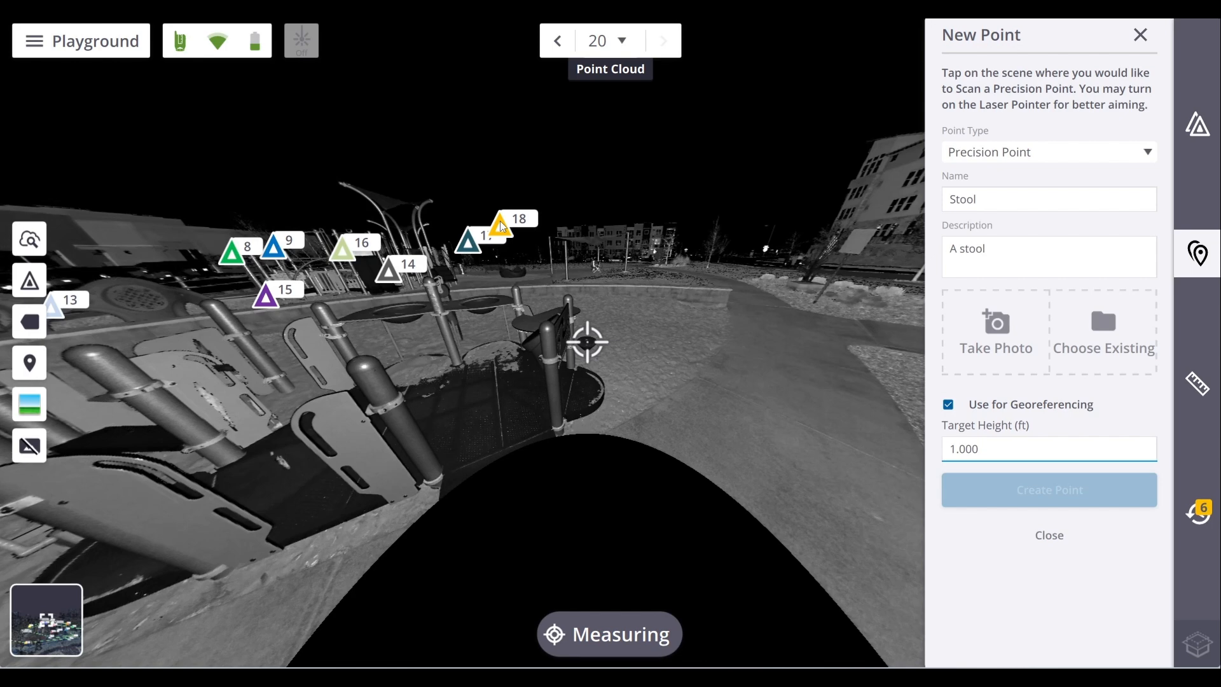
left_click(588, 342)
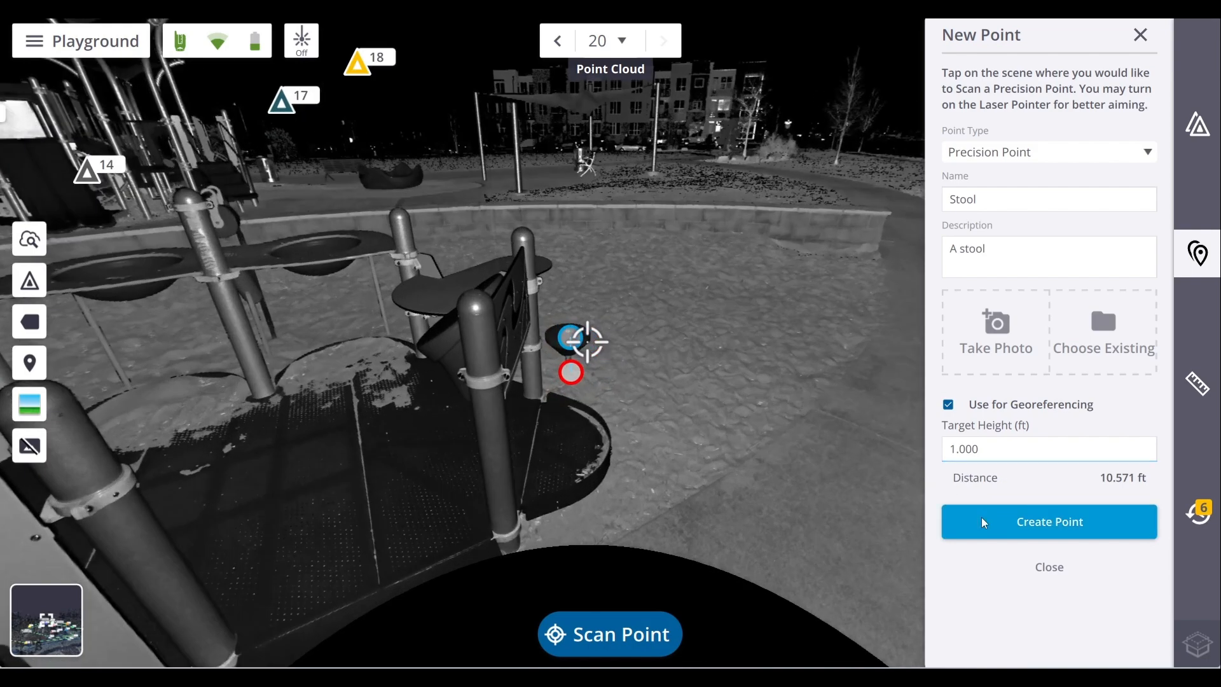
Save the Stool point, then measure the sign's height and a horizontal distance along the path
left_click(1048, 521)
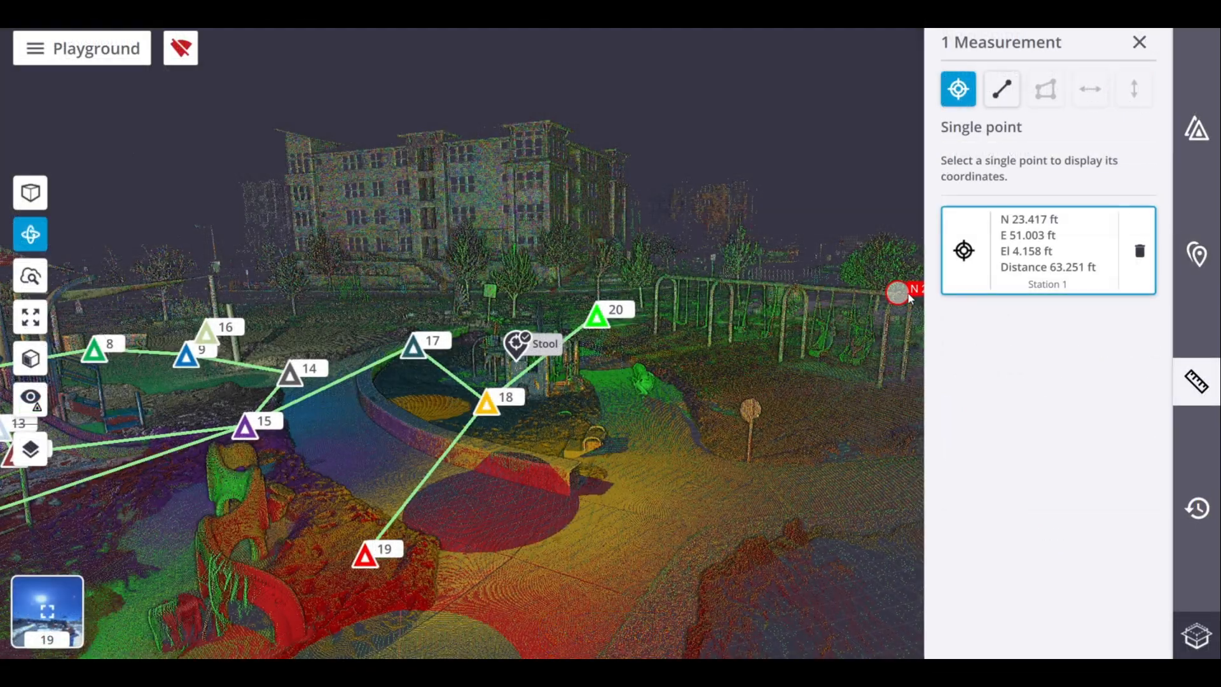
mouse_move(662, 488)
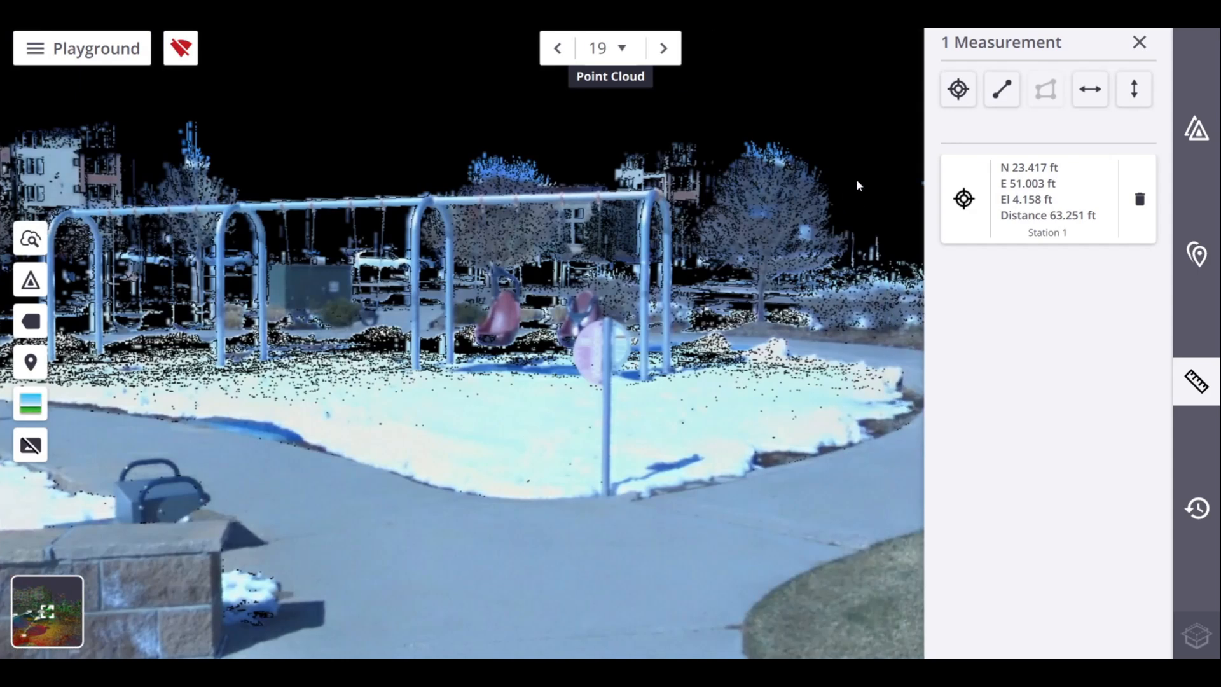
left_click(1001, 89)
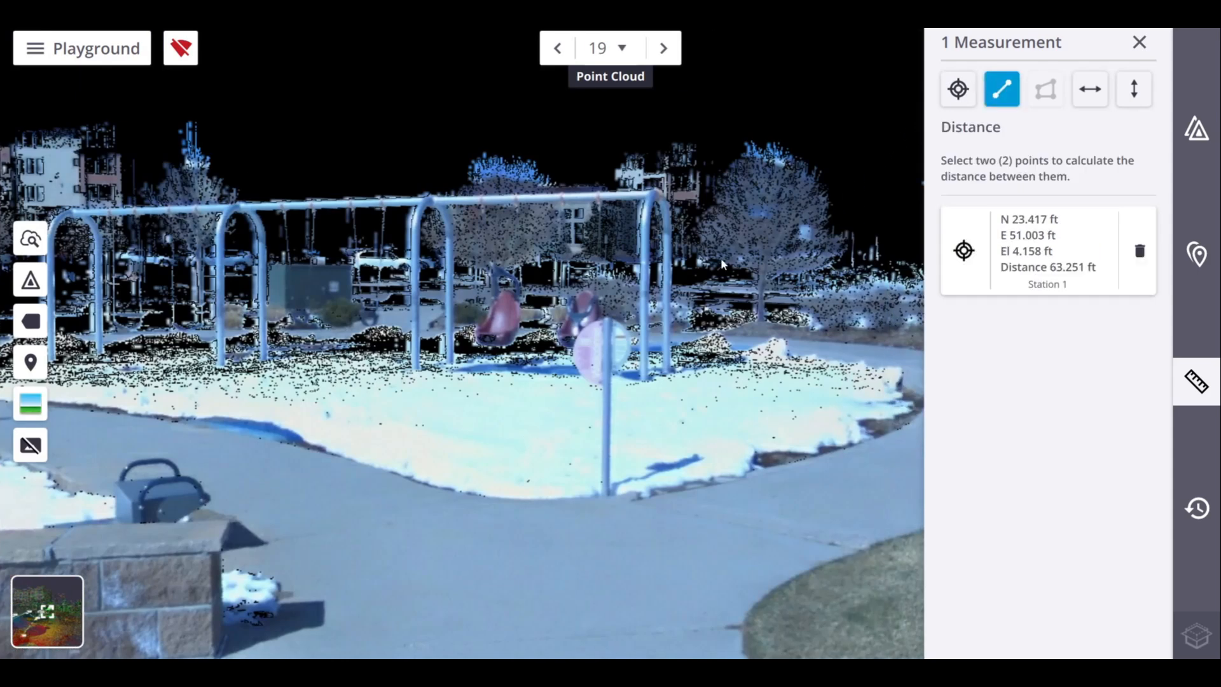
mouse_move(612, 326)
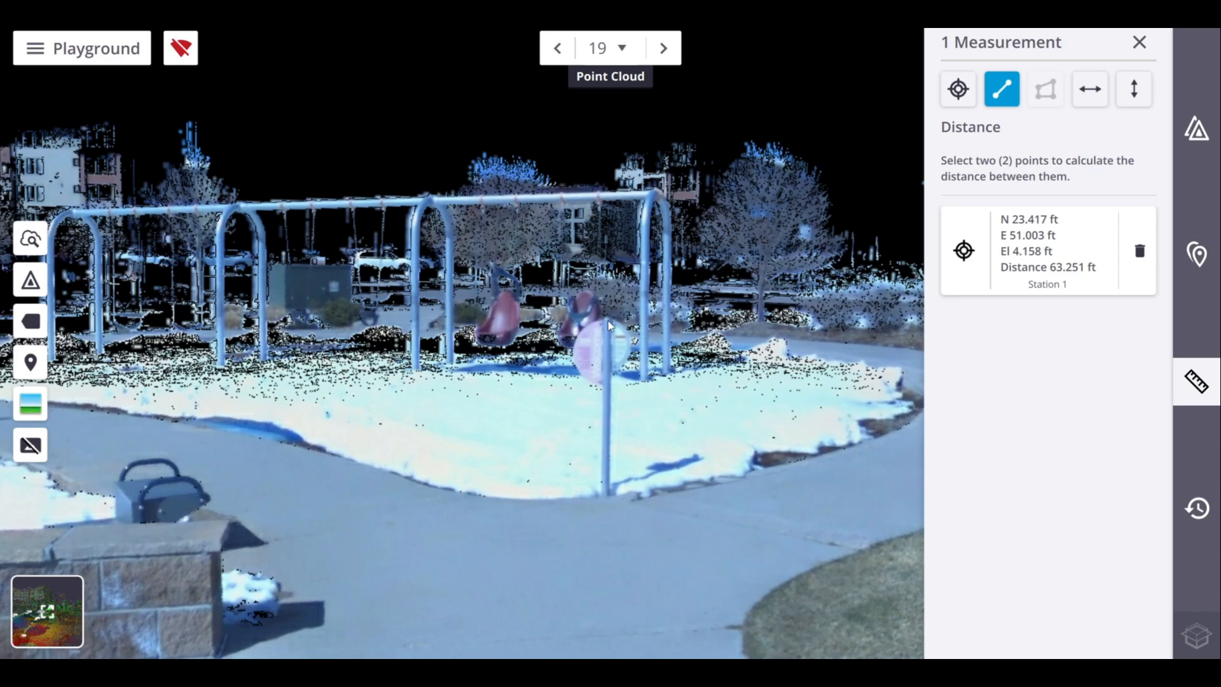
left_click(608, 319)
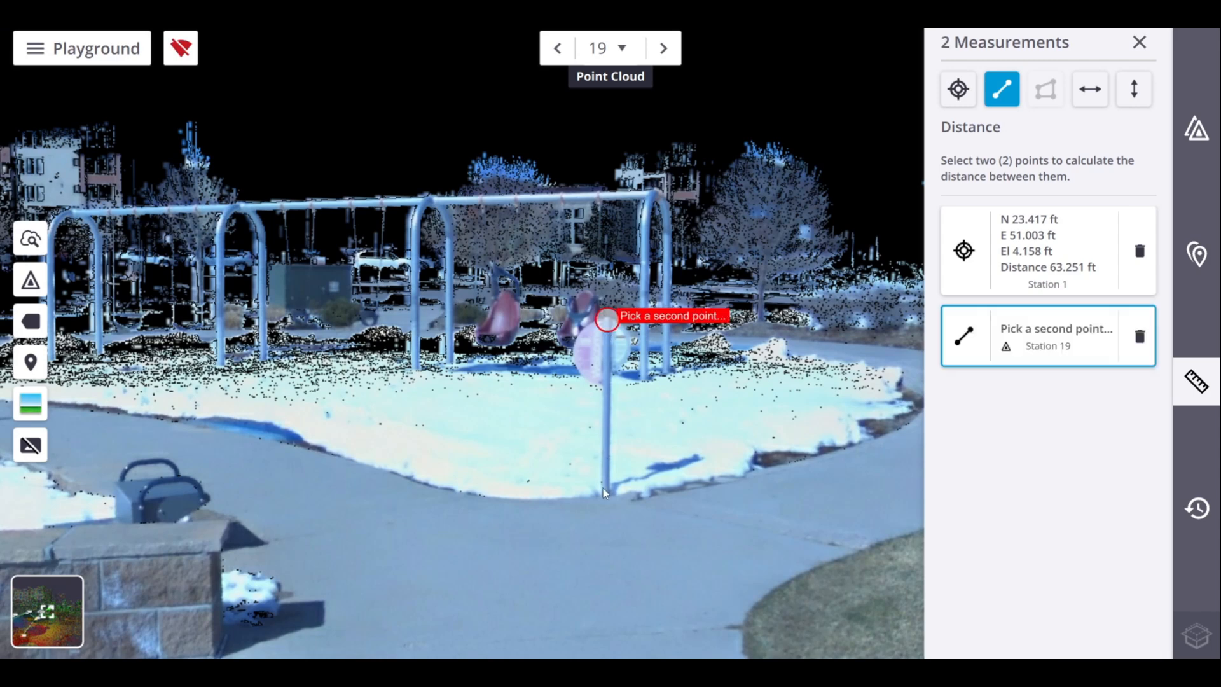
left_click(603, 487)
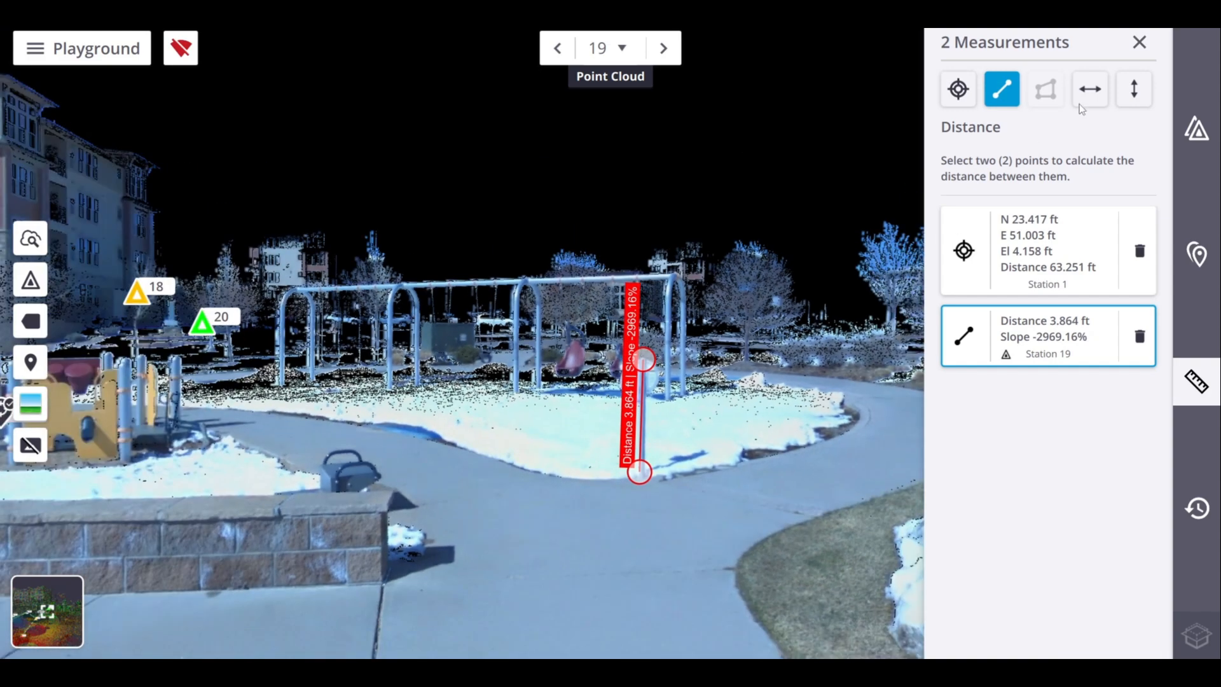
left_click(1090, 89)
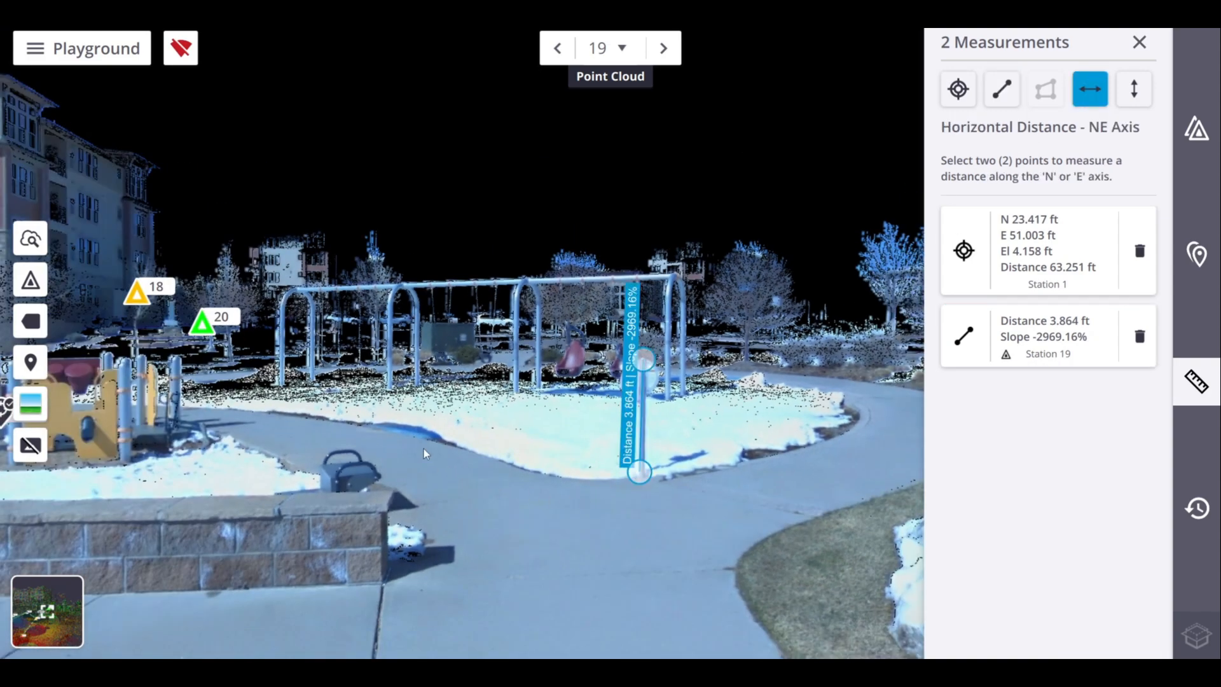
left_click(363, 424)
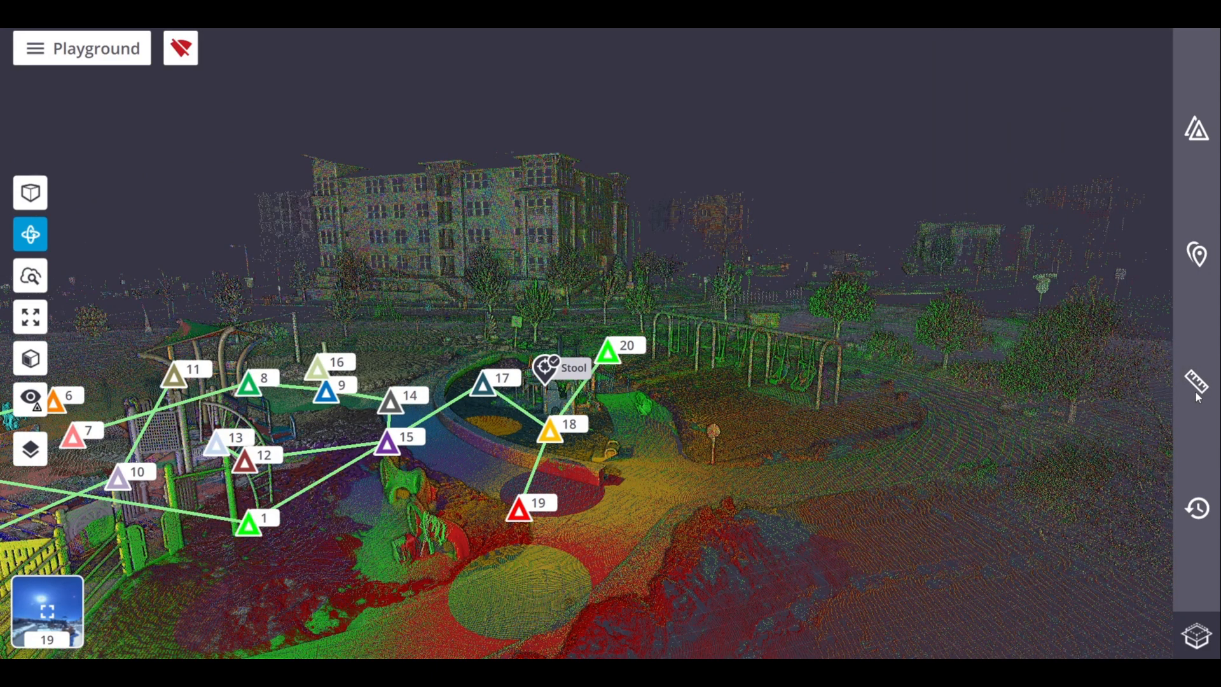
Delete the 3.864 ft slope and 13.791 ft distance measurements from the Measurements panel
left_click(1197, 383)
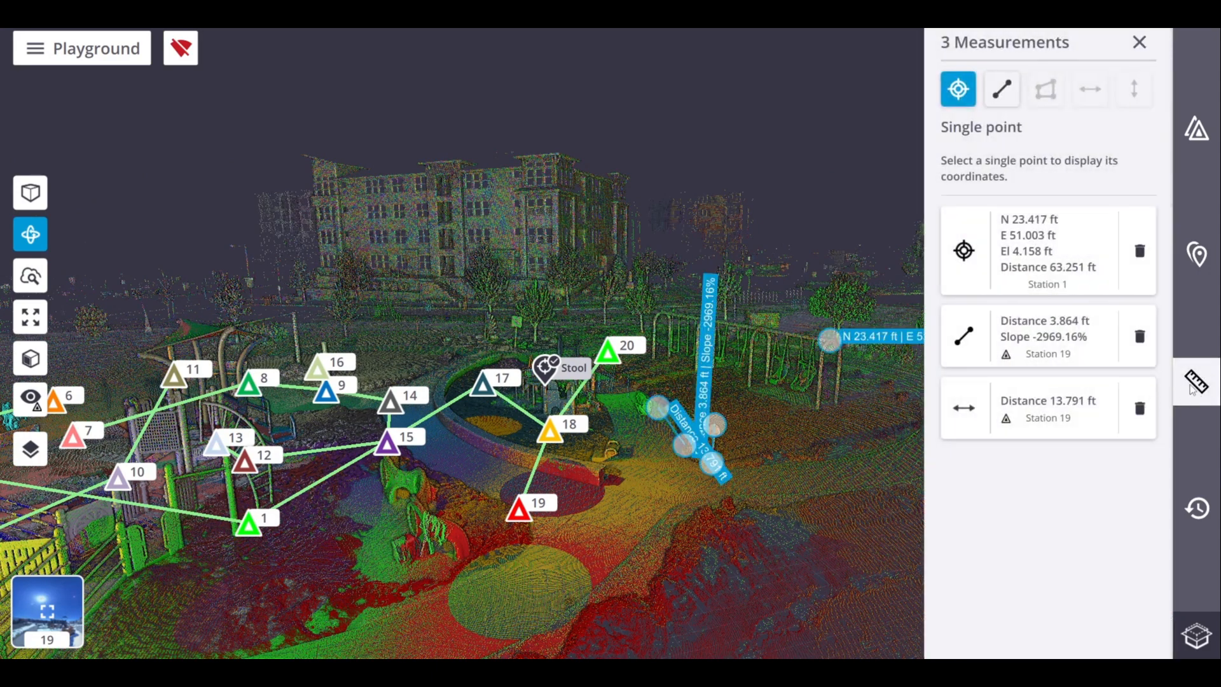
left_click(1137, 42)
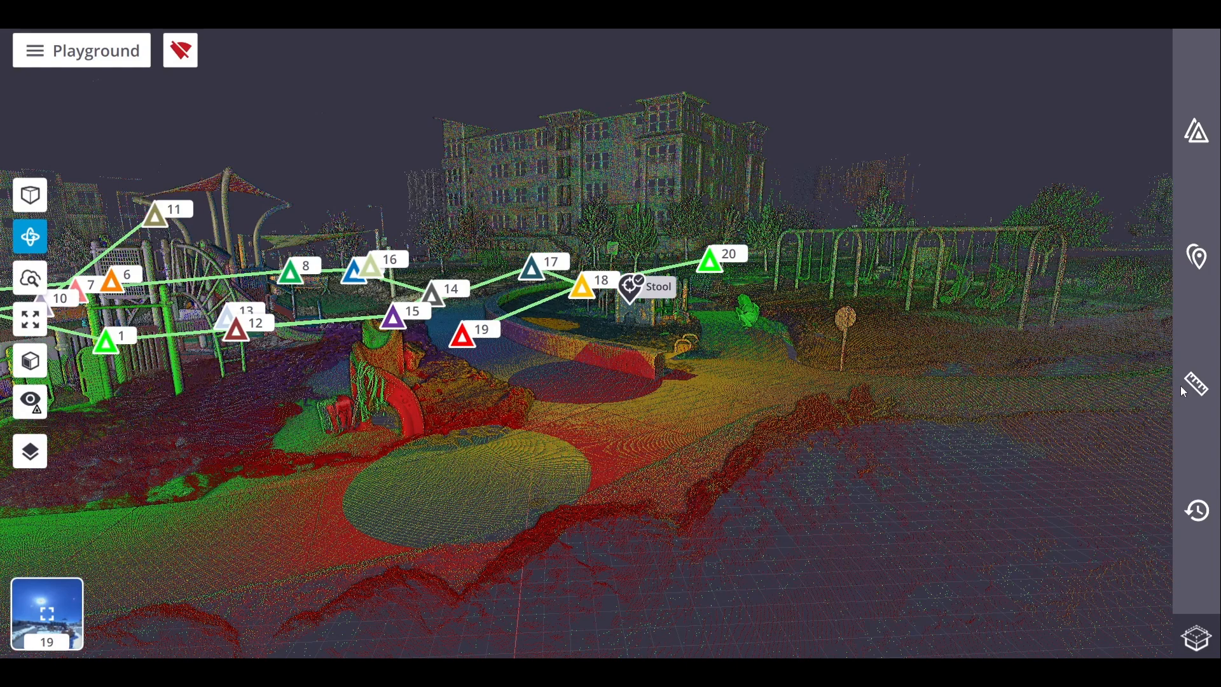
left_click(1195, 384)
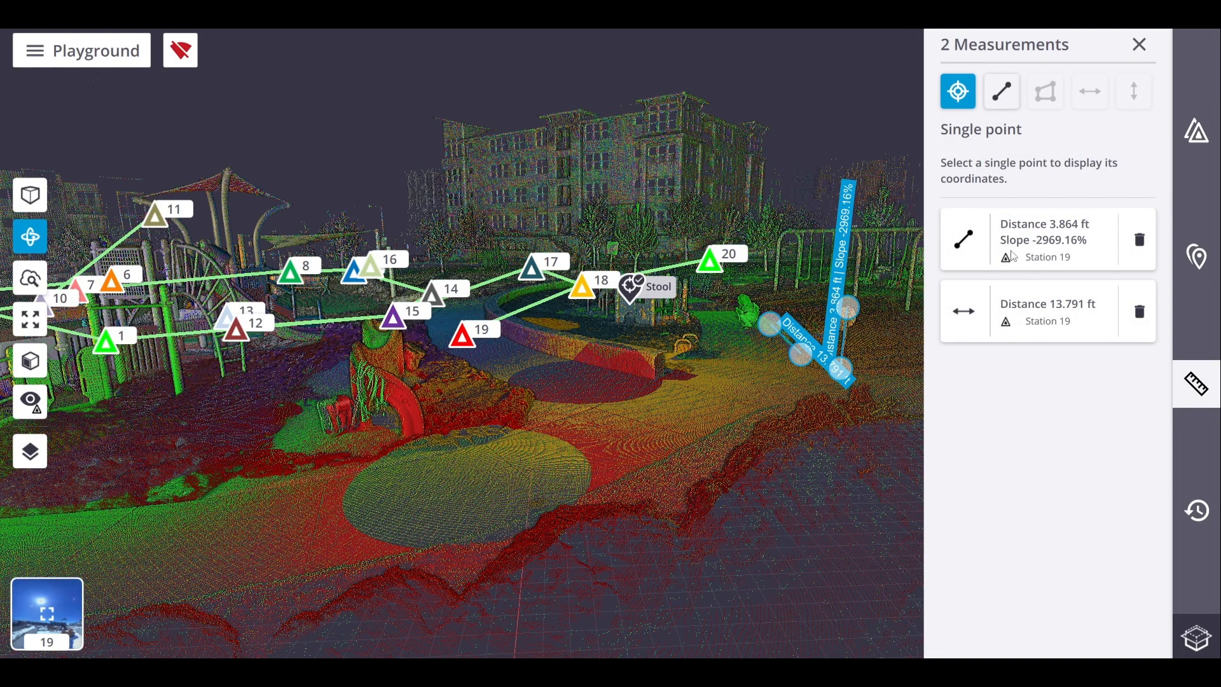
left_click(1046, 311)
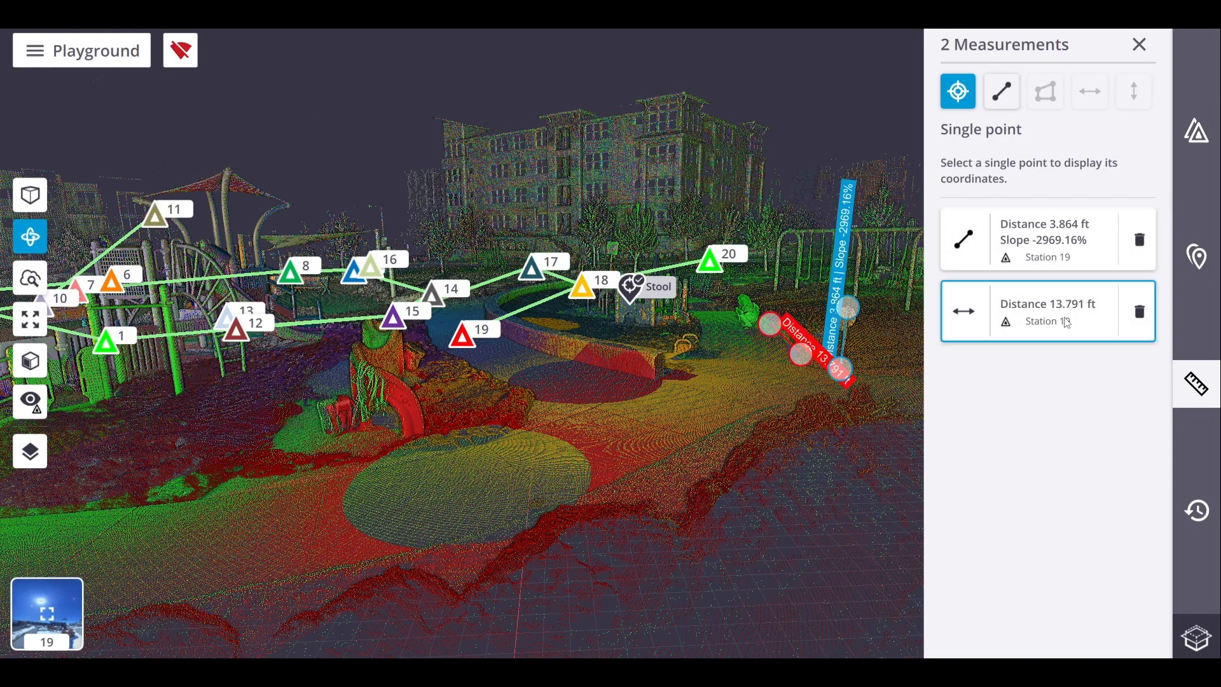
left_click(1047, 239)
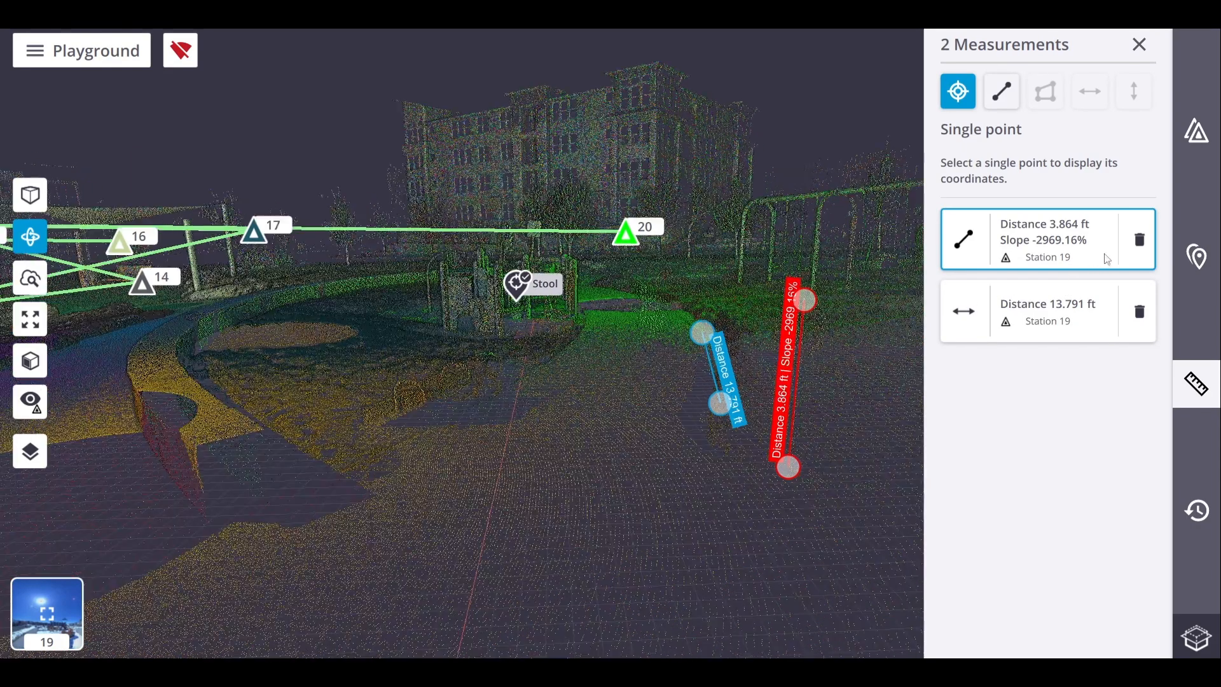
left_click(1138, 239)
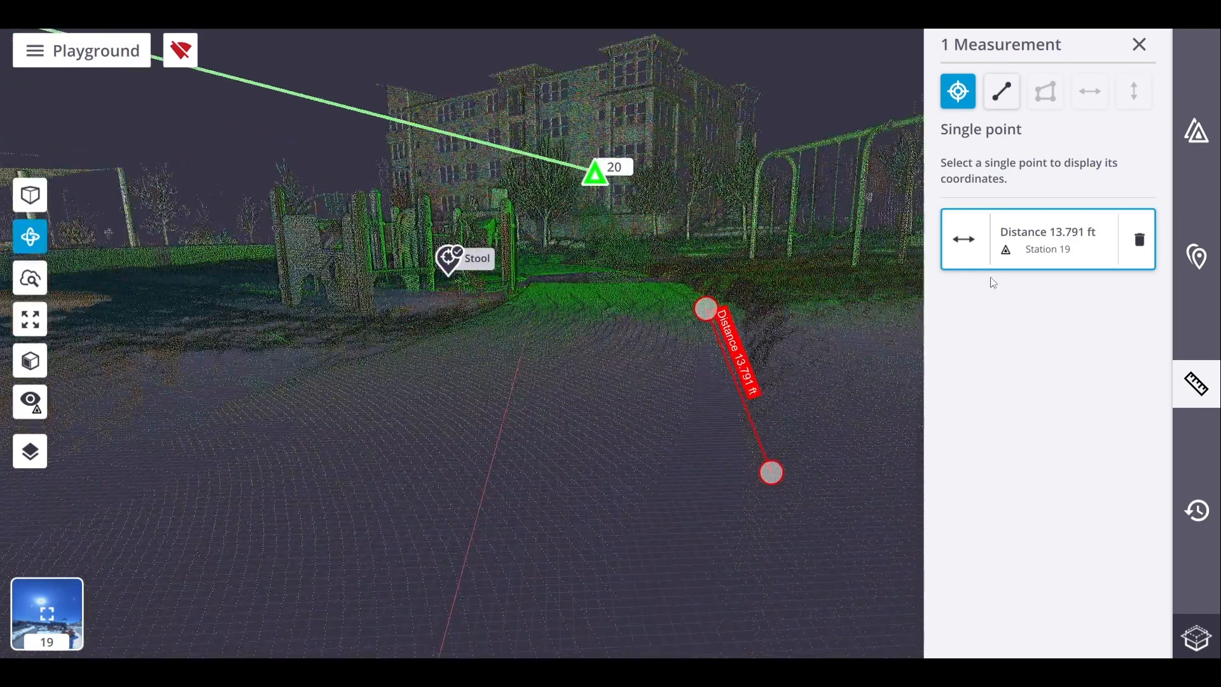
left_click(1139, 239)
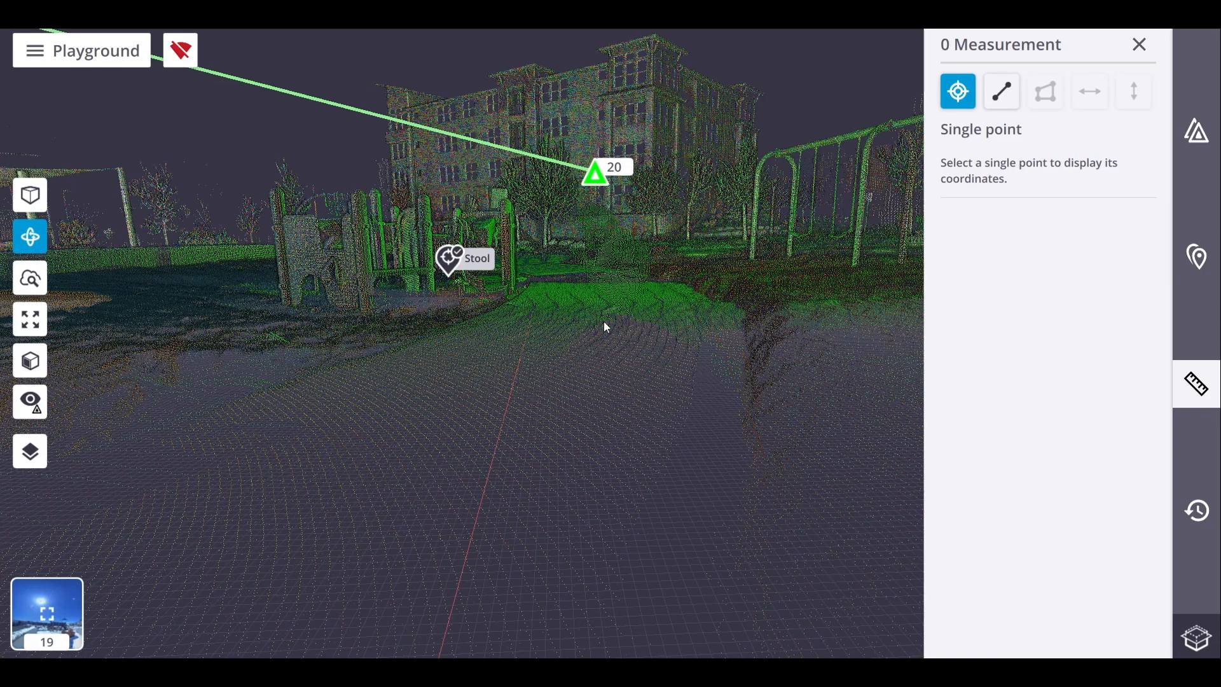
Review the notification history of registrations, downloads, connections and battery warnings
left_click(1137, 43)
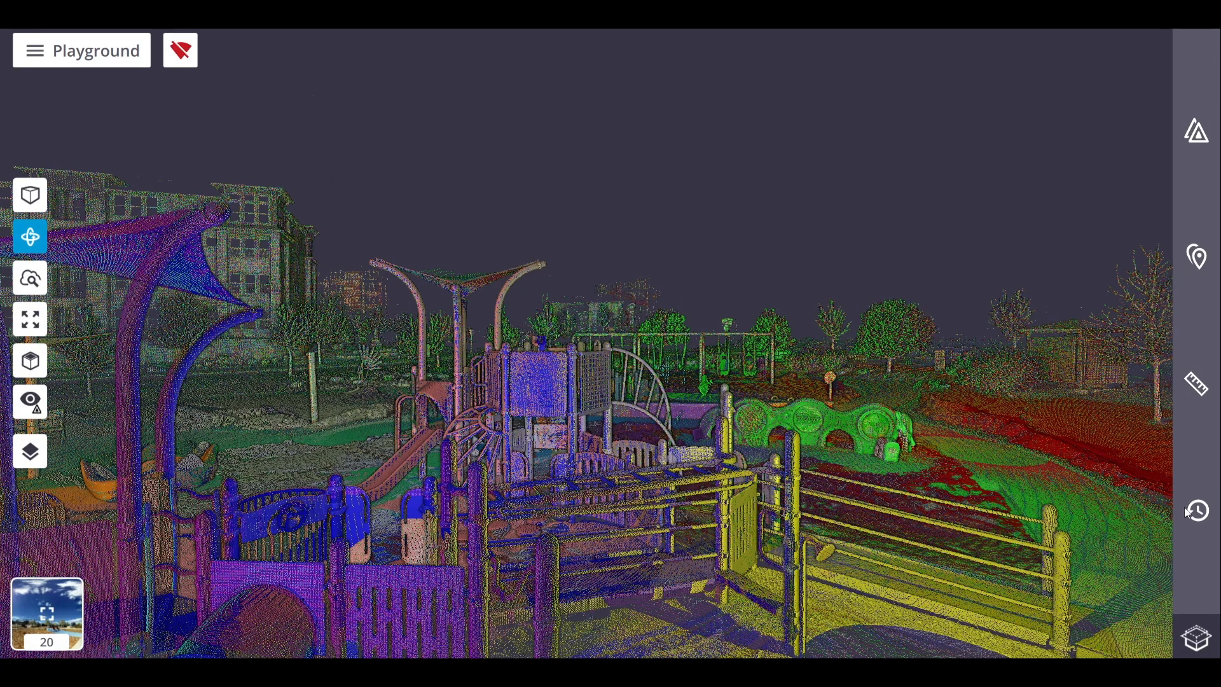
left_click(1197, 511)
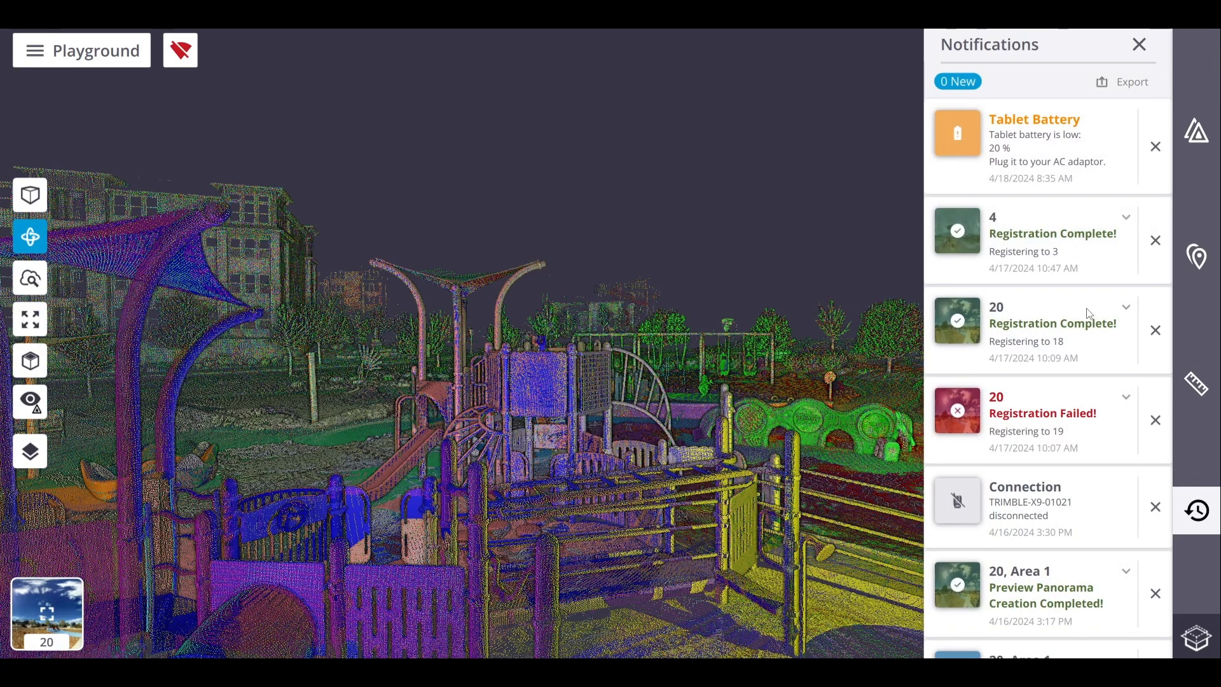
scroll("down", 3)
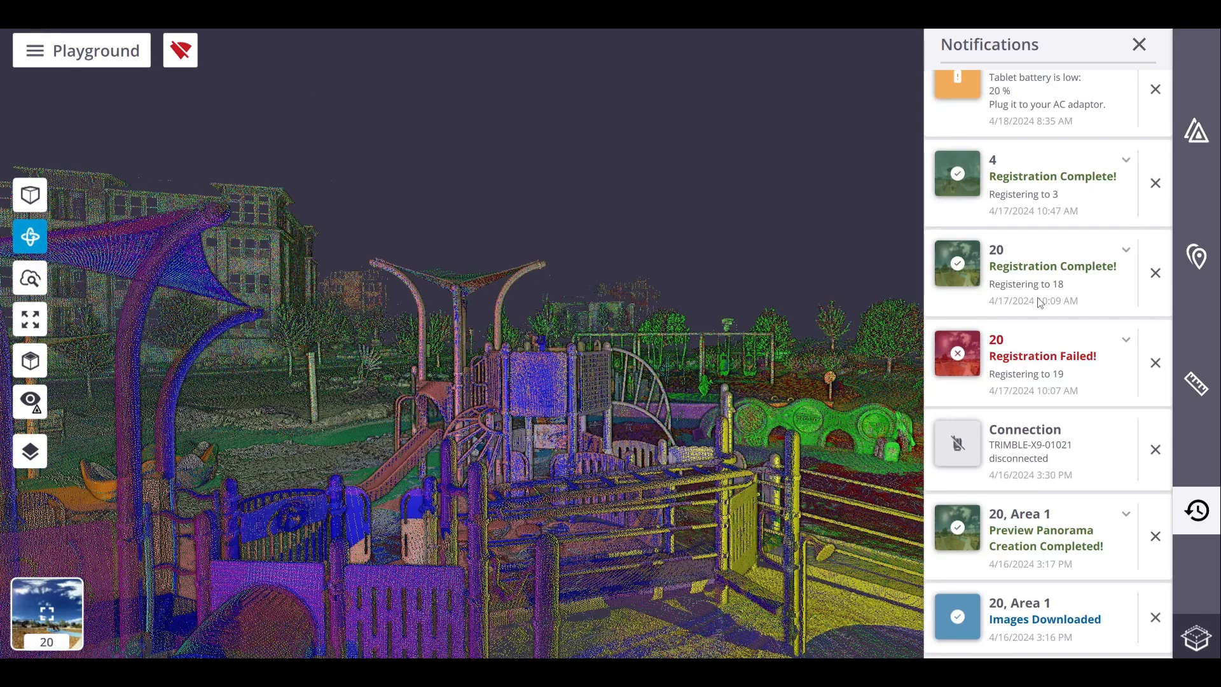
scroll("down", 3)
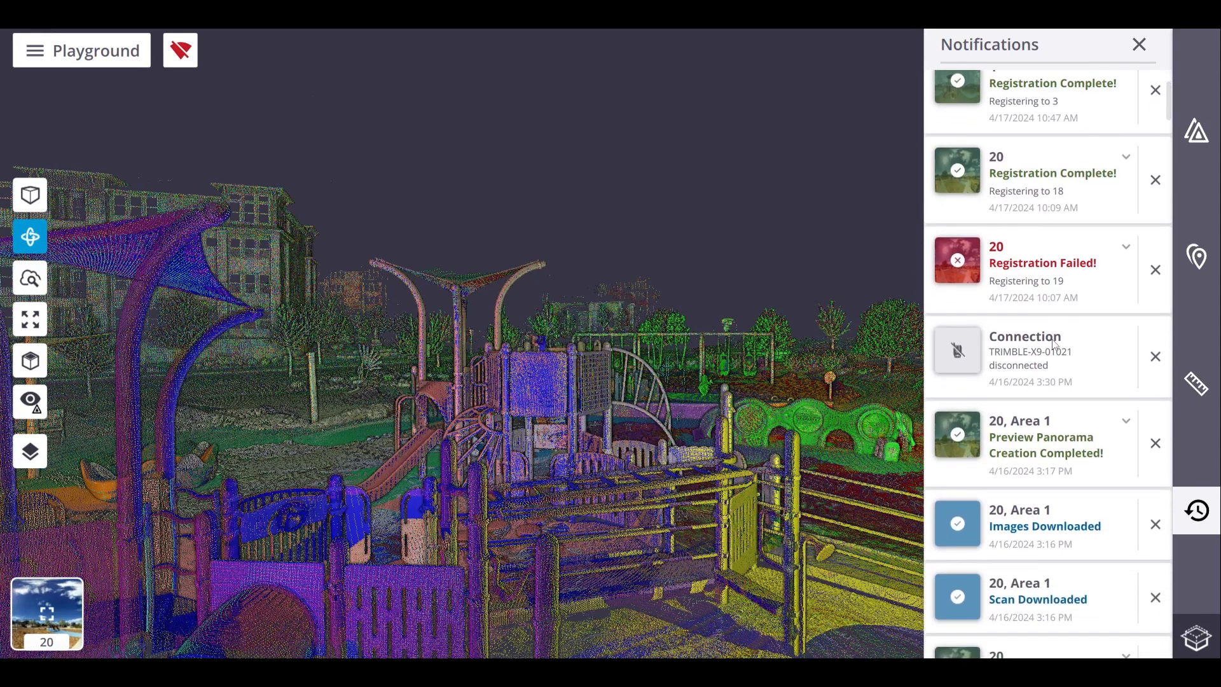
scroll("down", 3)
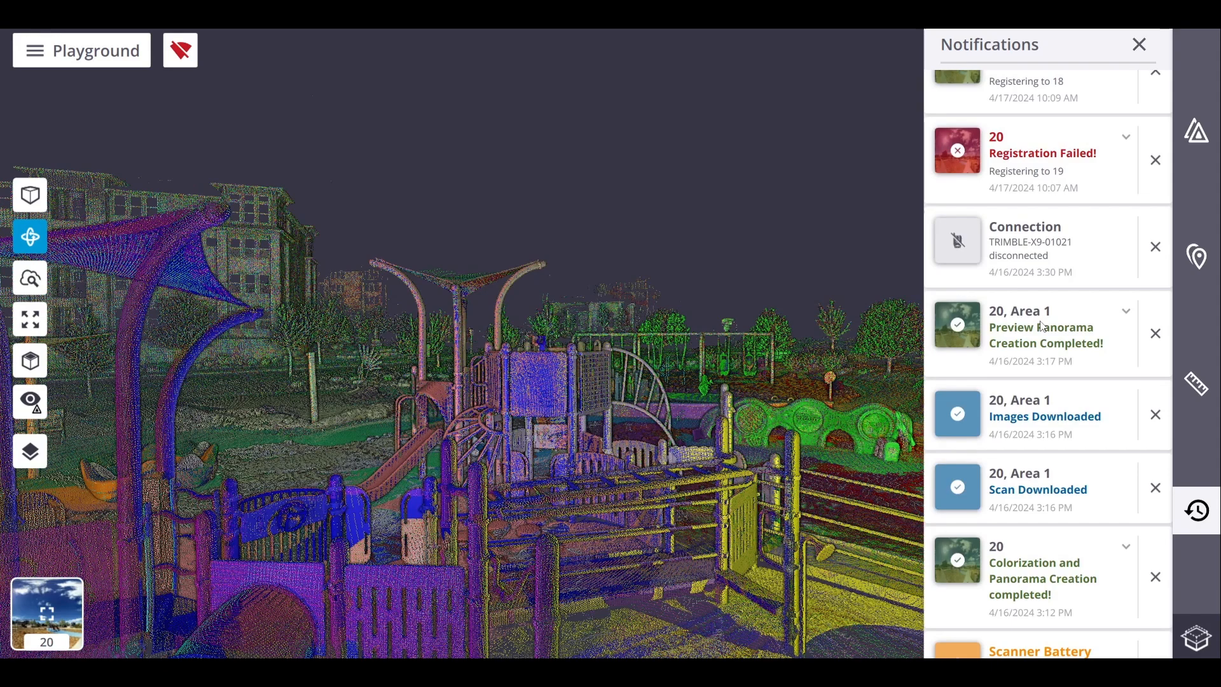
scroll("down", 3)
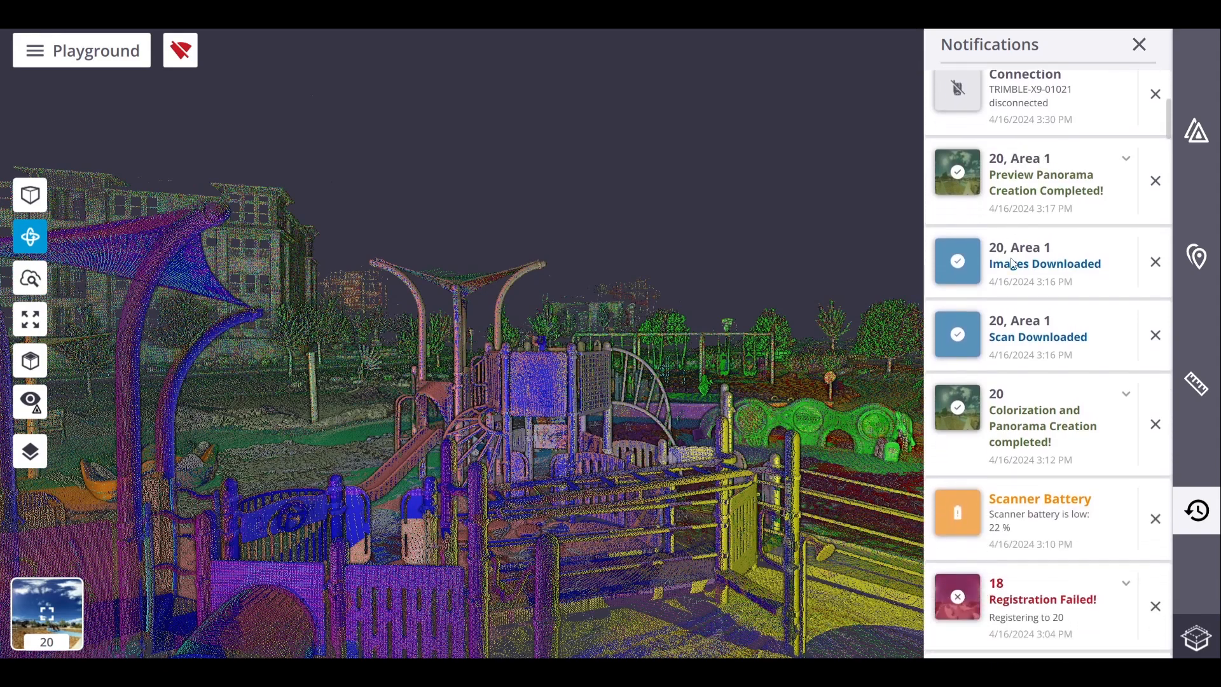
scroll("down", 3)
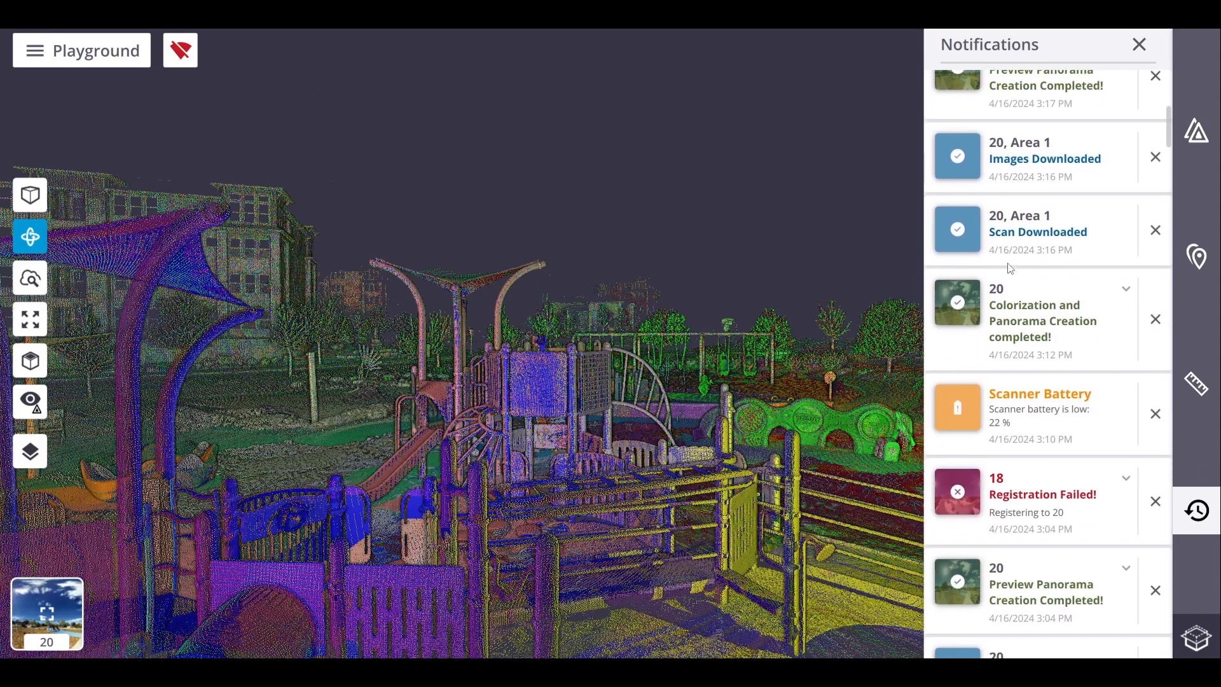
scroll("down", 3)
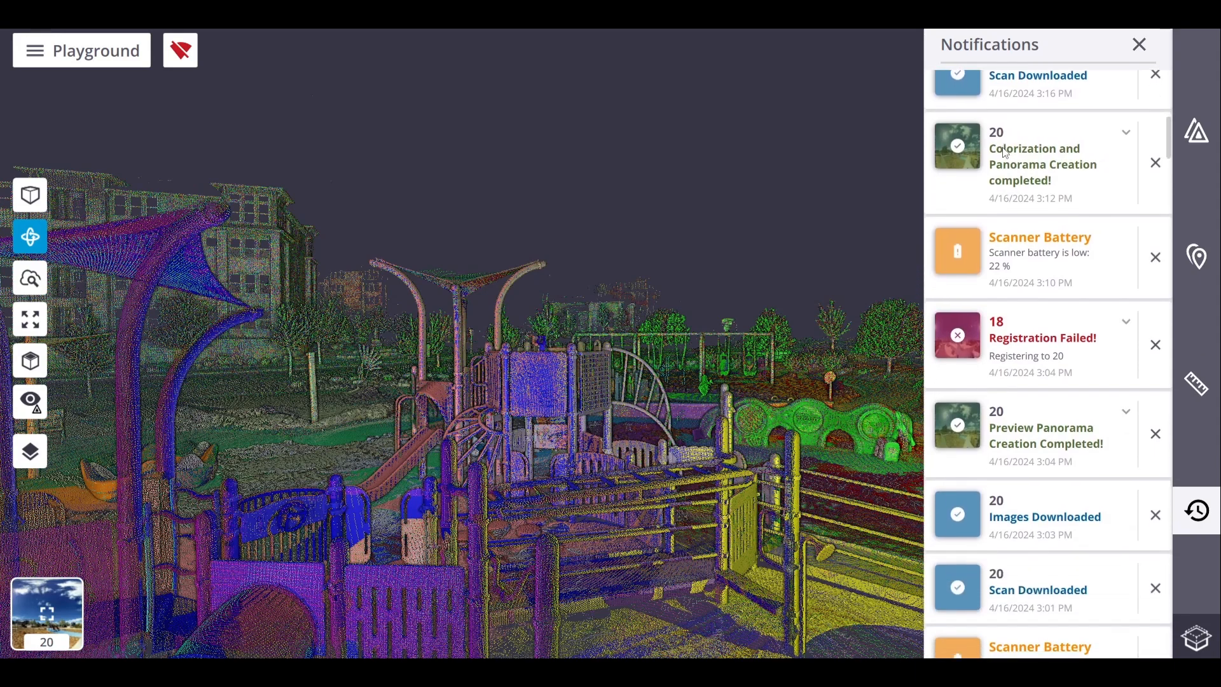
scroll("down", 3)
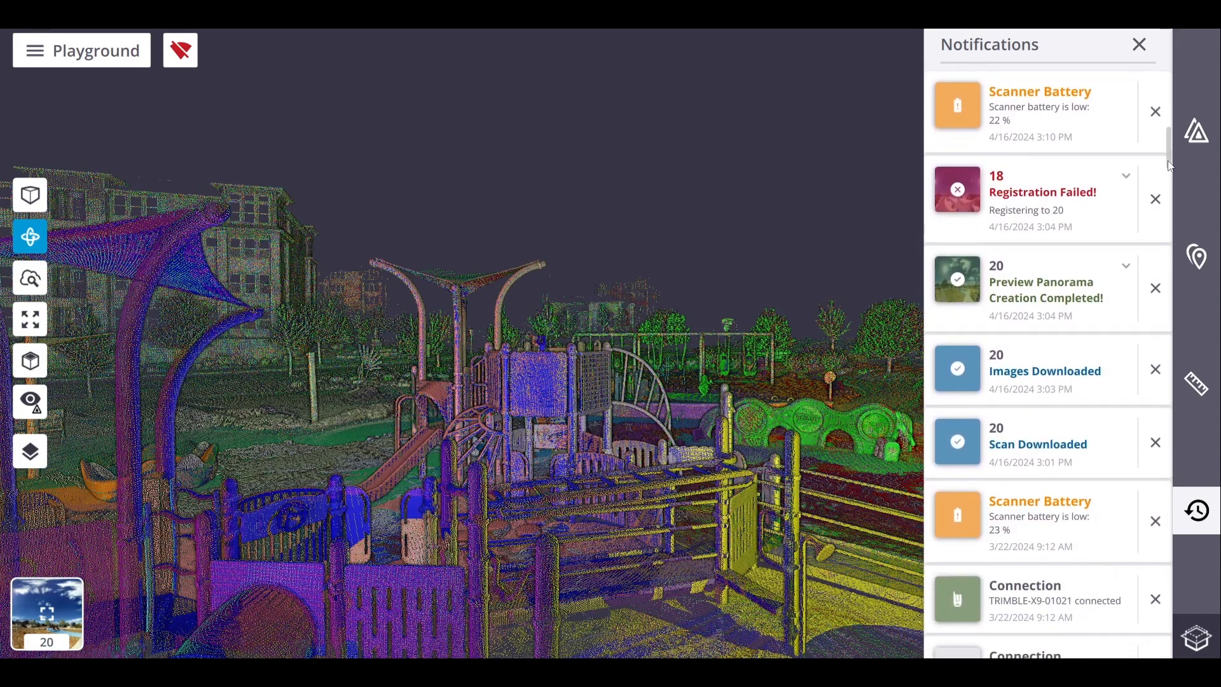
scroll("down", 3)
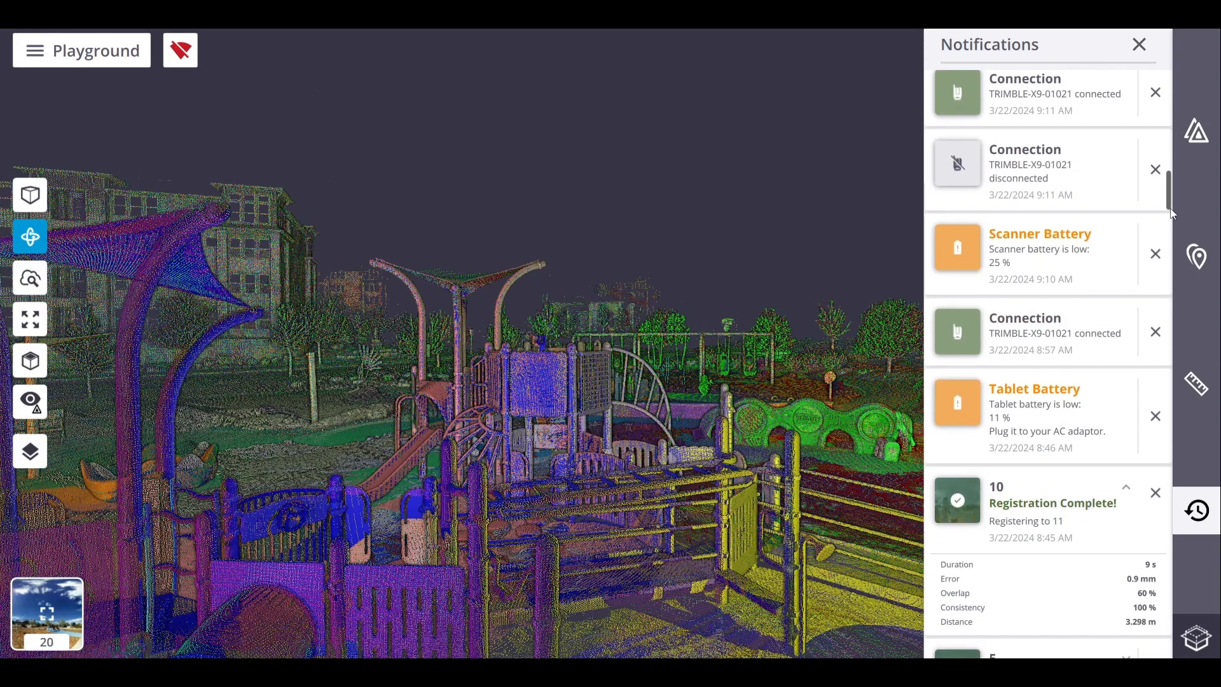
scroll("down", 3)
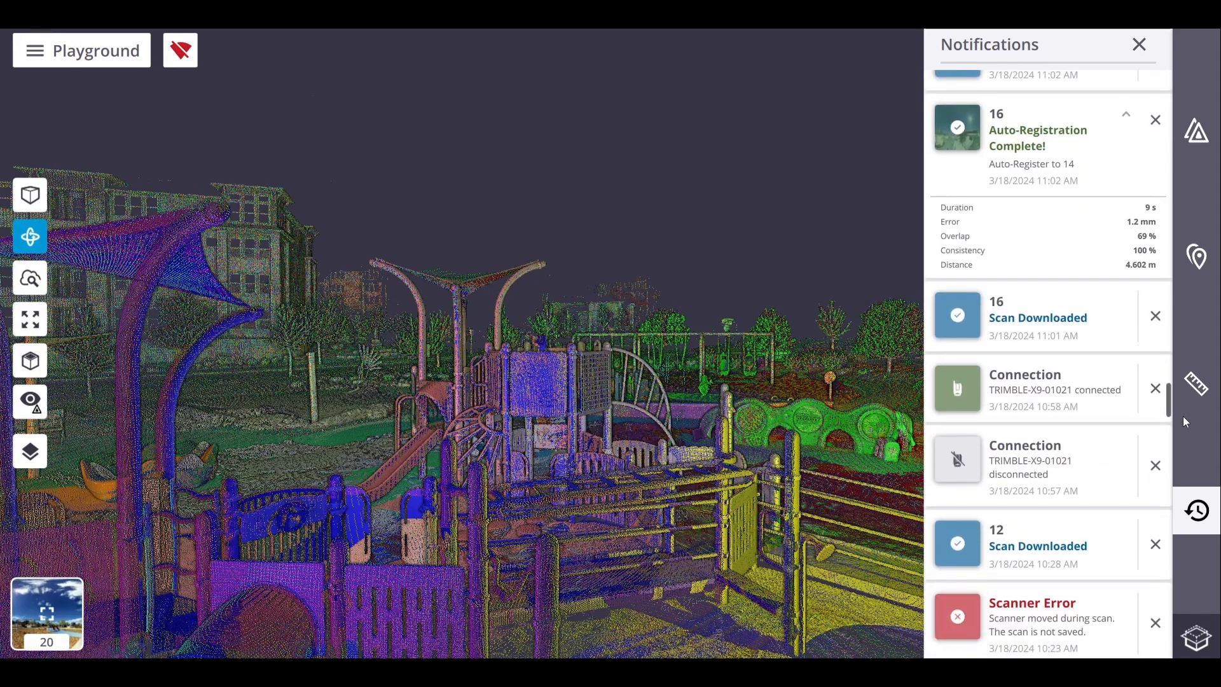
scroll("down", 3)
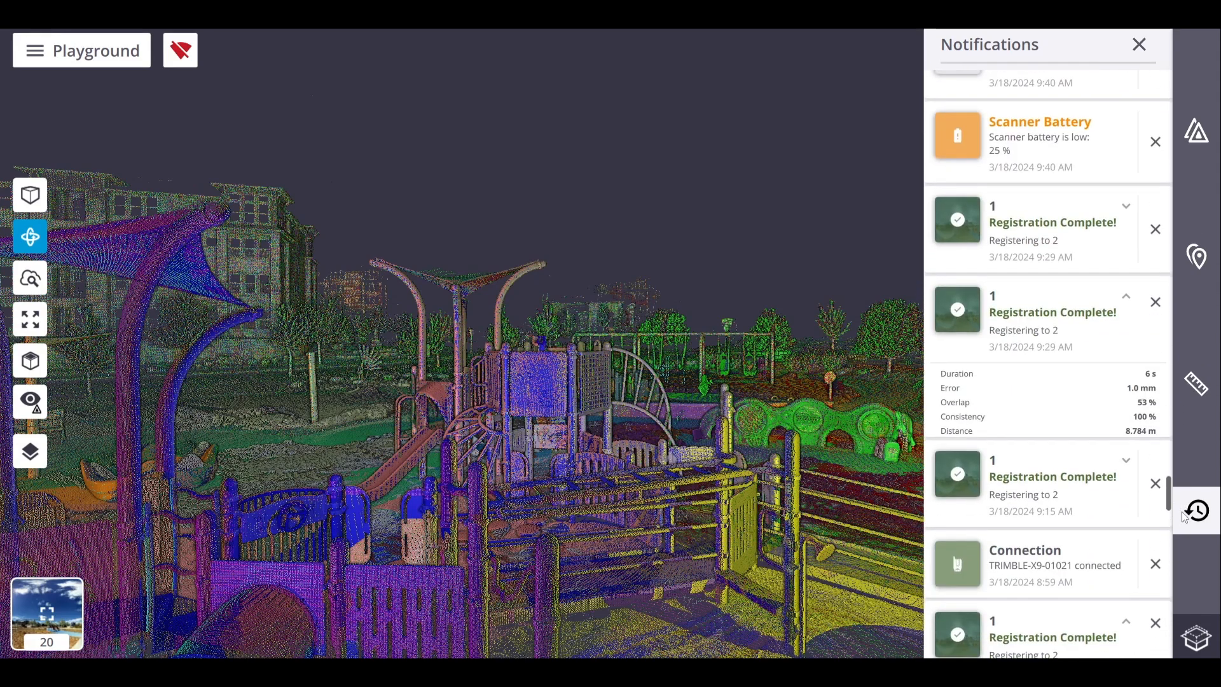
scroll("down", 3)
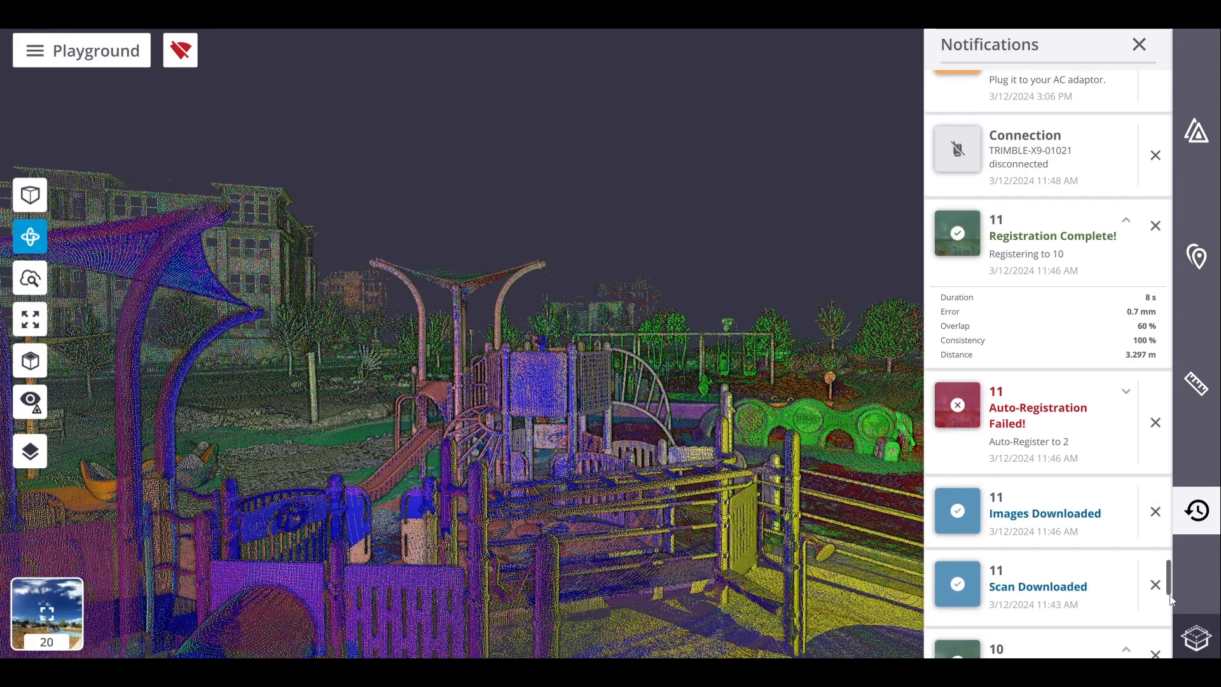
scroll("down", 3)
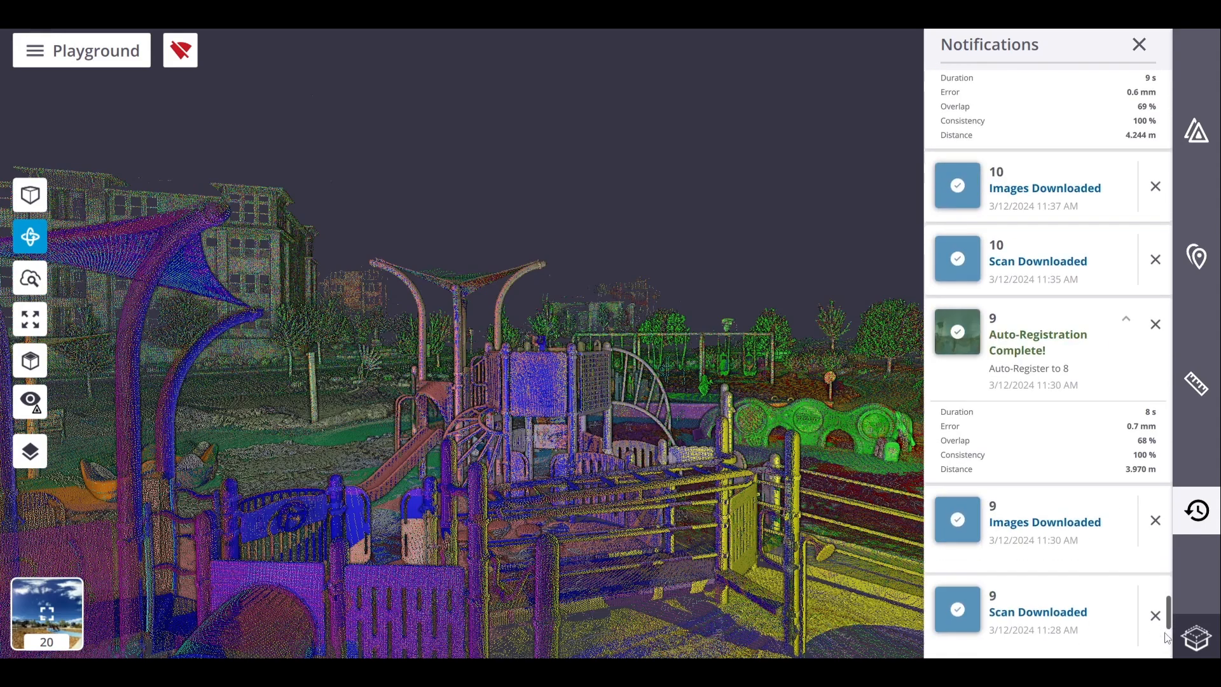
scroll("down", 3)
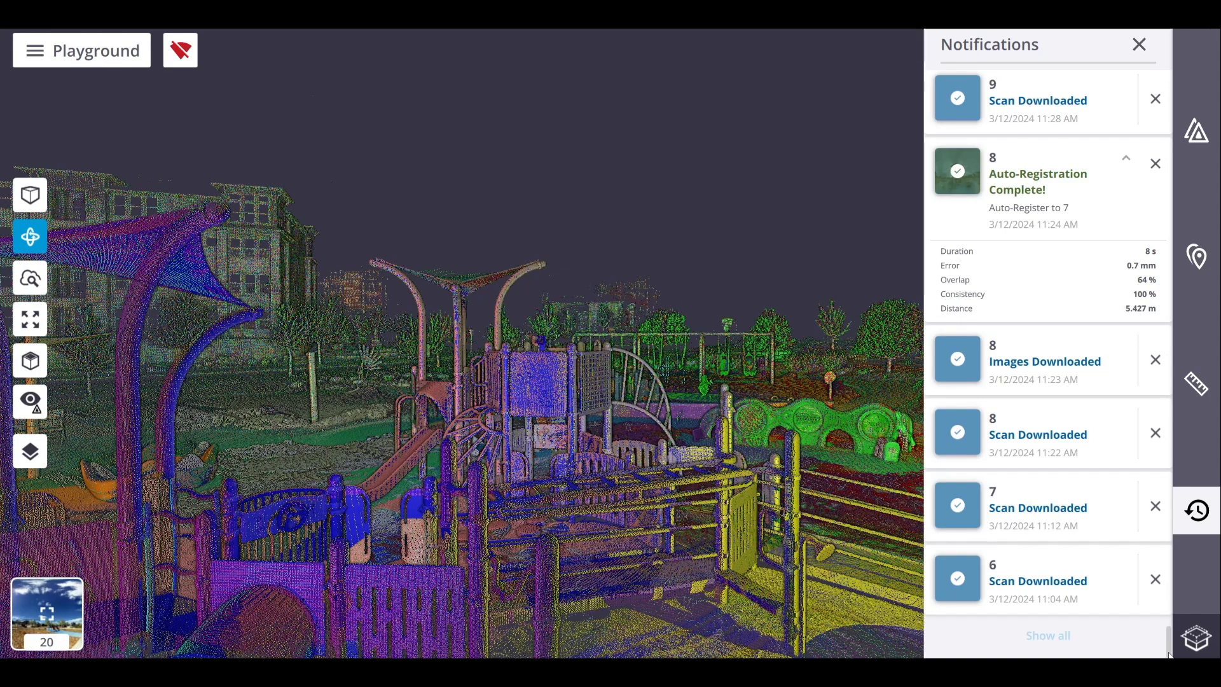
scroll("down", 3)
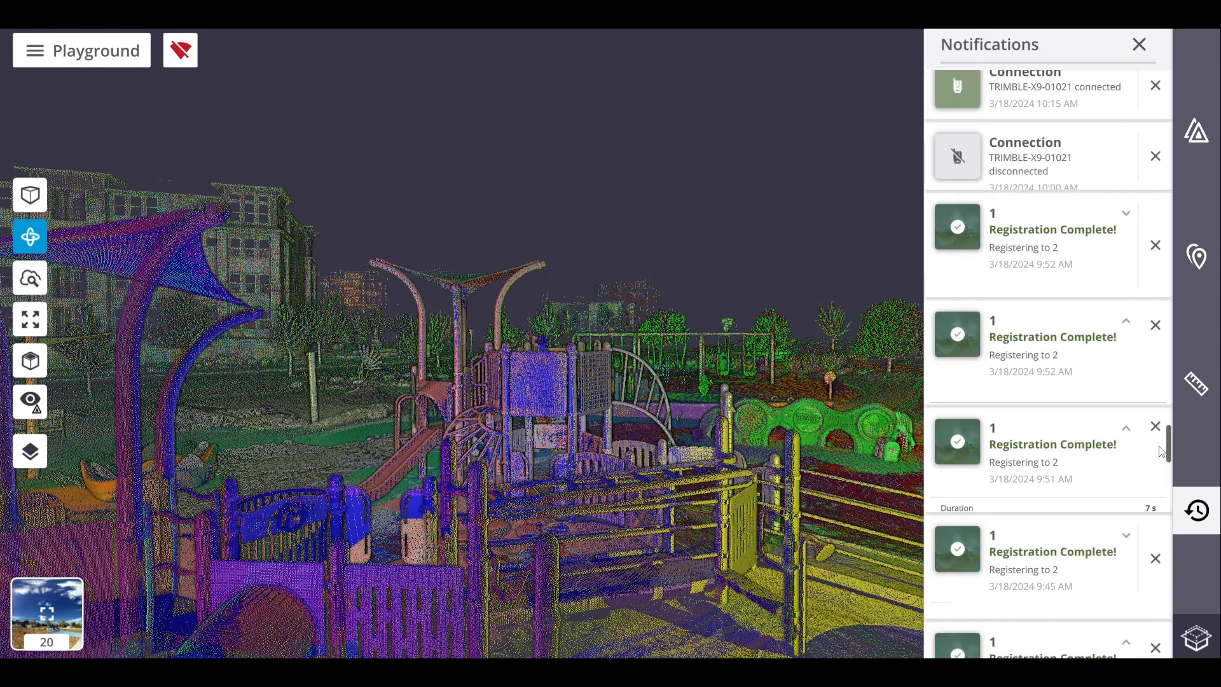
scroll("up", 3)
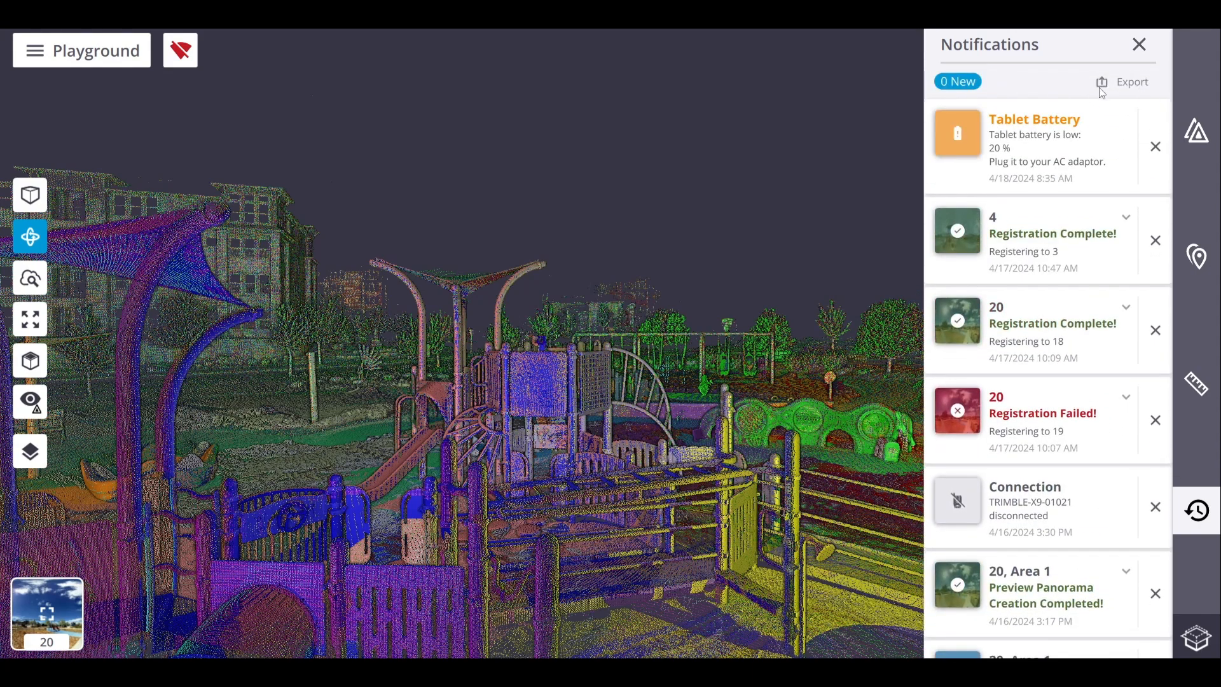
Export the notifications as Playground_NotificationHistory.csv to the Desktop
left_click(1129, 81)
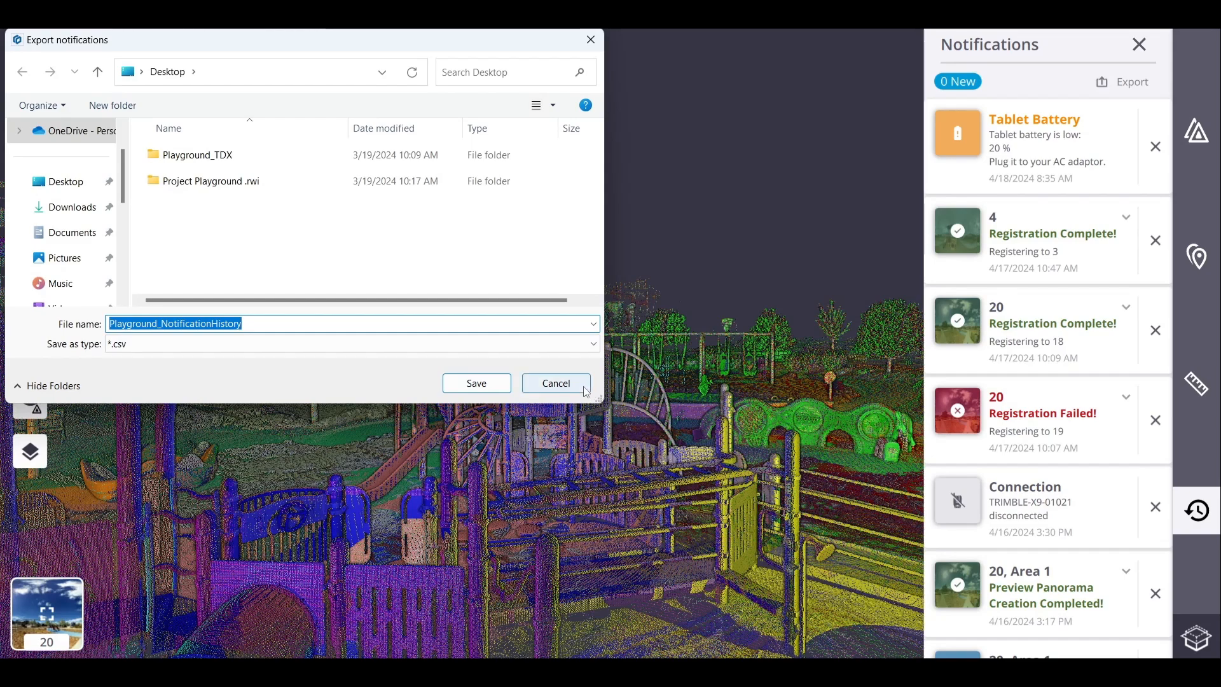
left_click(556, 382)
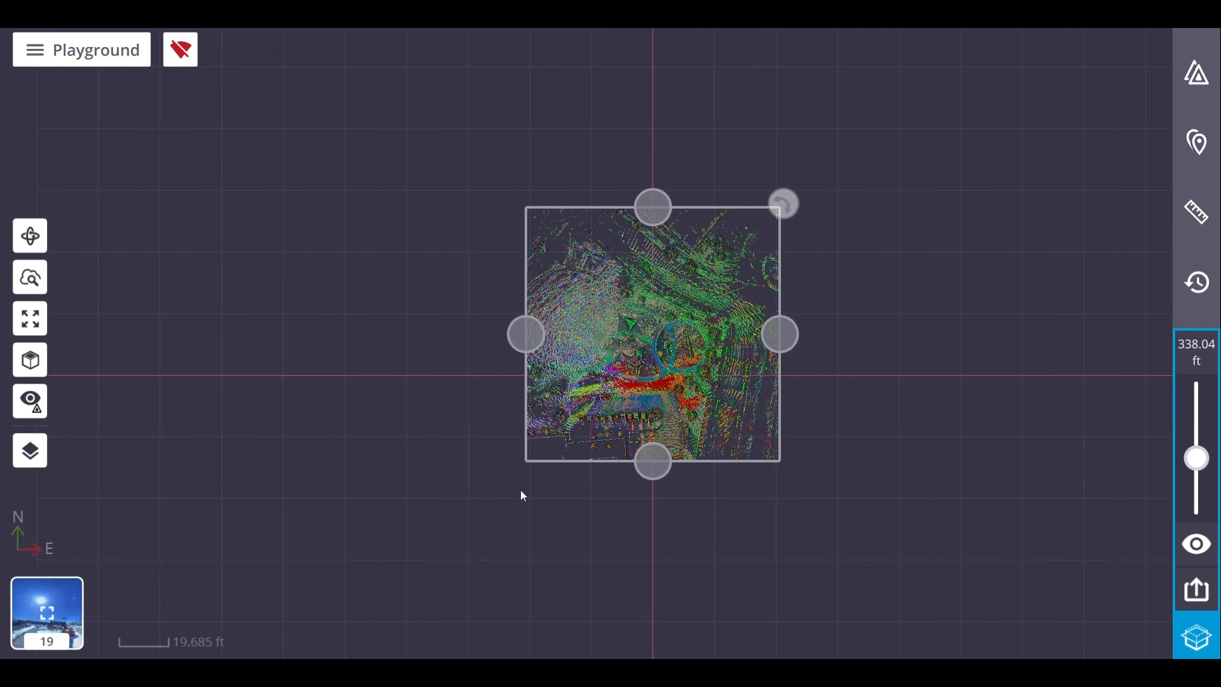
Show the limit box around the point cloud and reduce its height to 203.31 ft
left_click(29, 236)
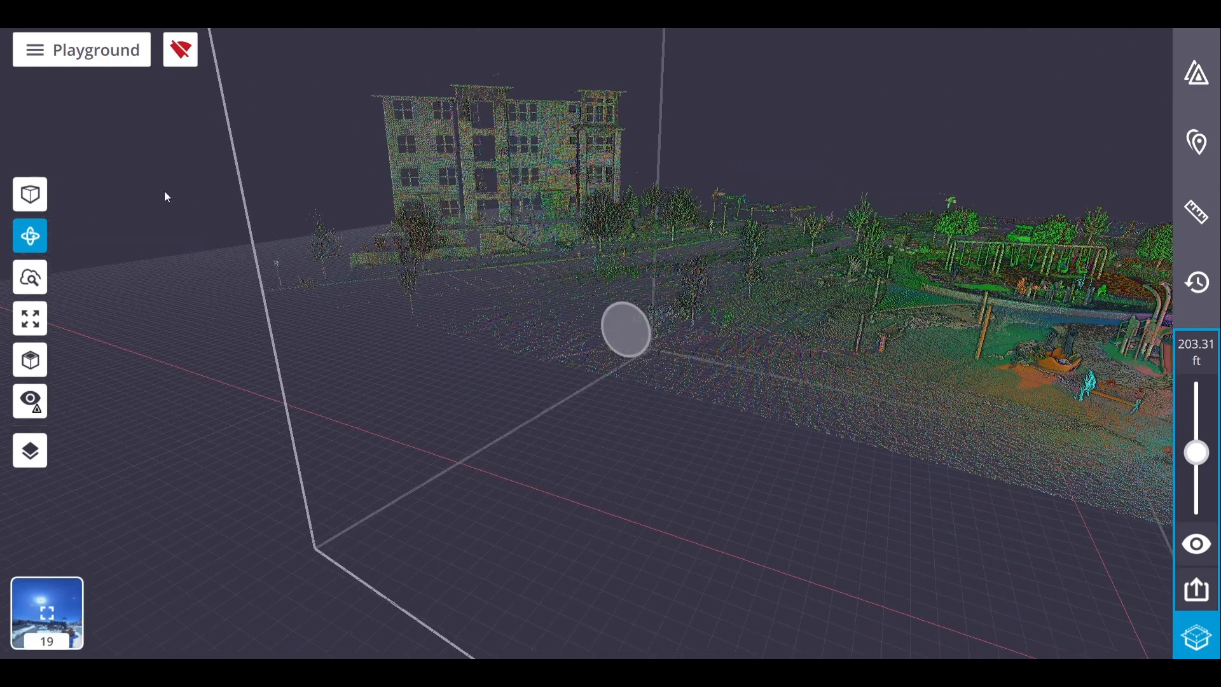
Magnify a 5 ft patch of the building scan with the magnifier tool
left_click(29, 277)
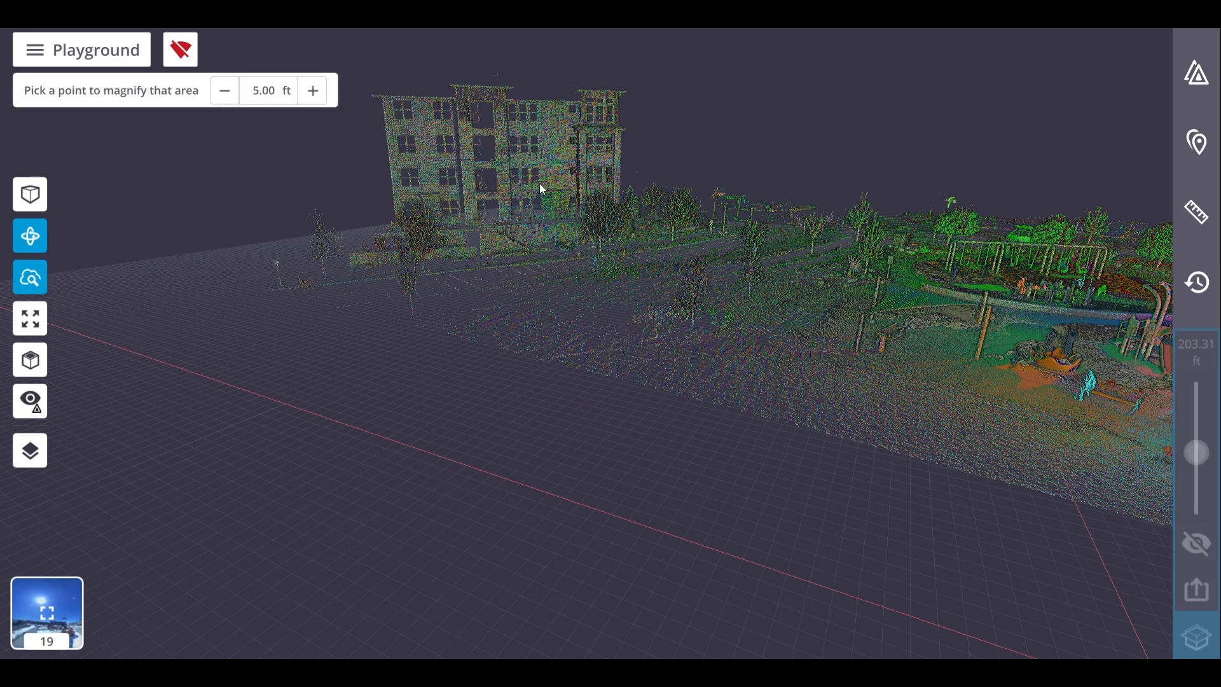
left_click(29, 278)
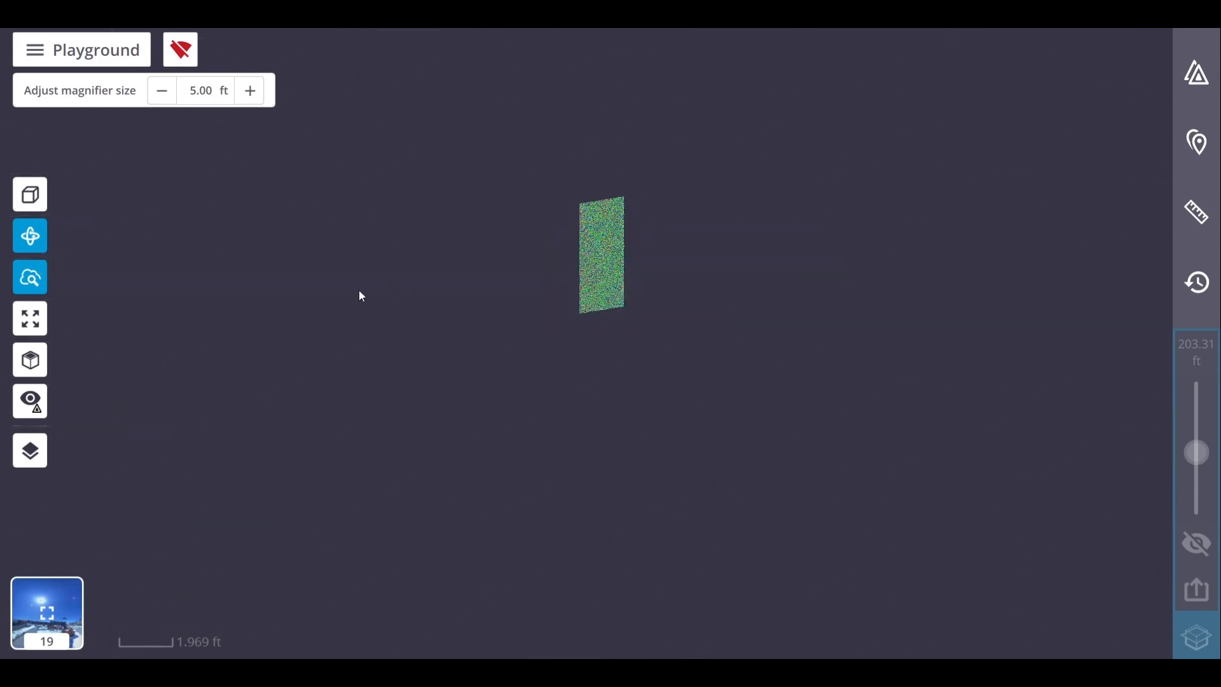
left_click(29, 277)
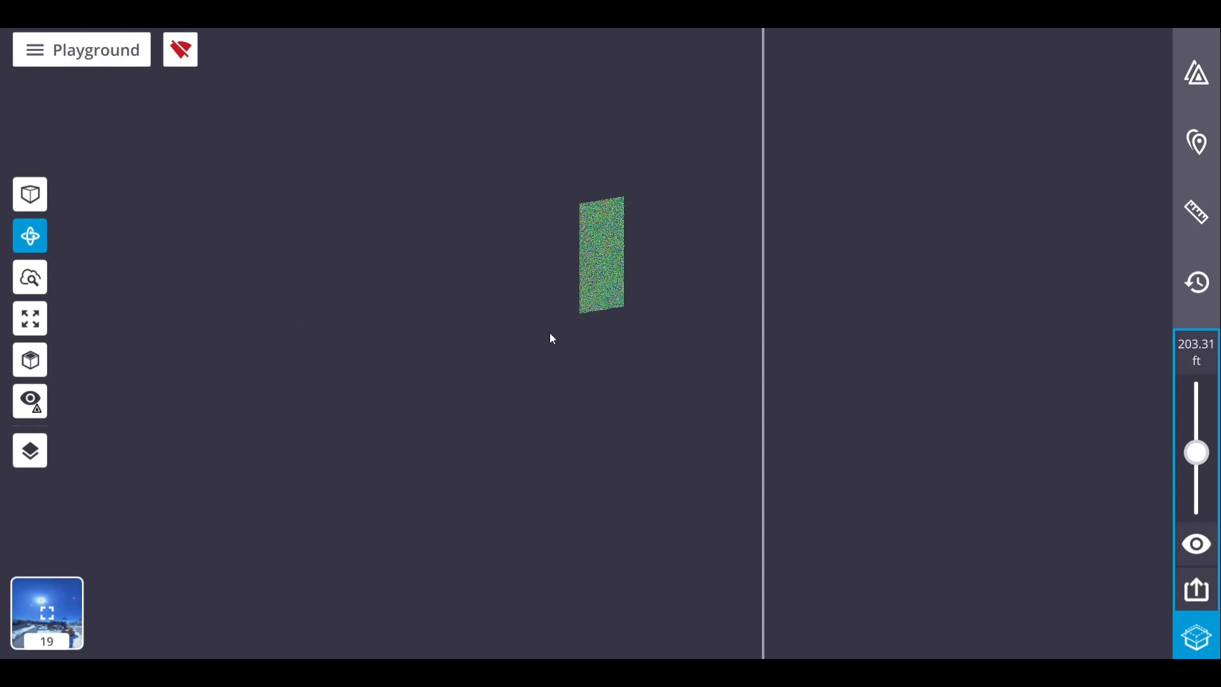